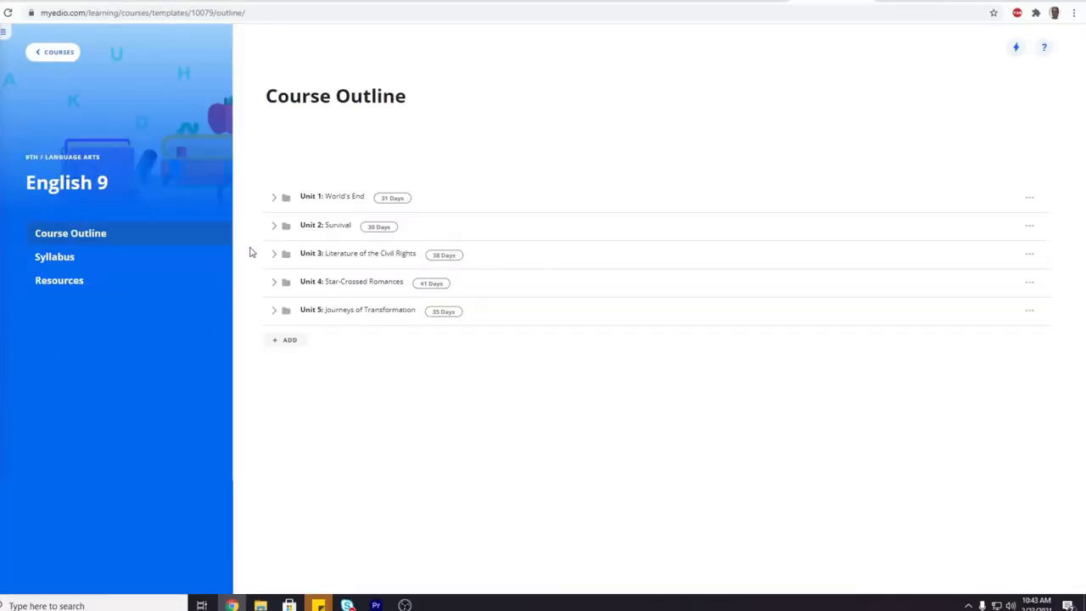
# Expand Unit 1 and its Topic 3, Performance Based Assessment - Narrative, in the English 9 outline
pyautogui.click(273, 196)
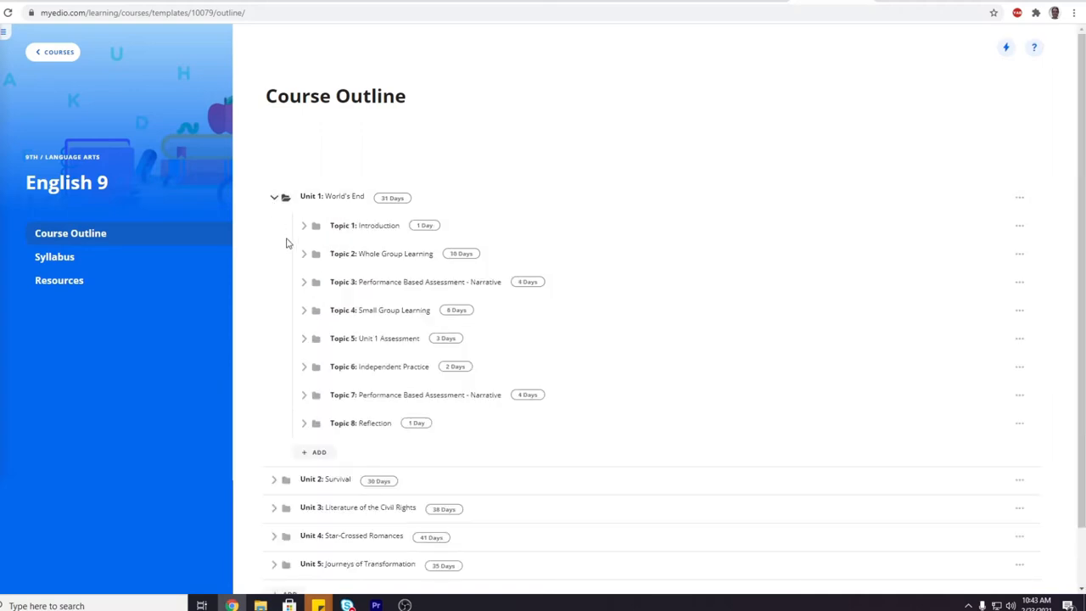
pyautogui.click(304, 282)
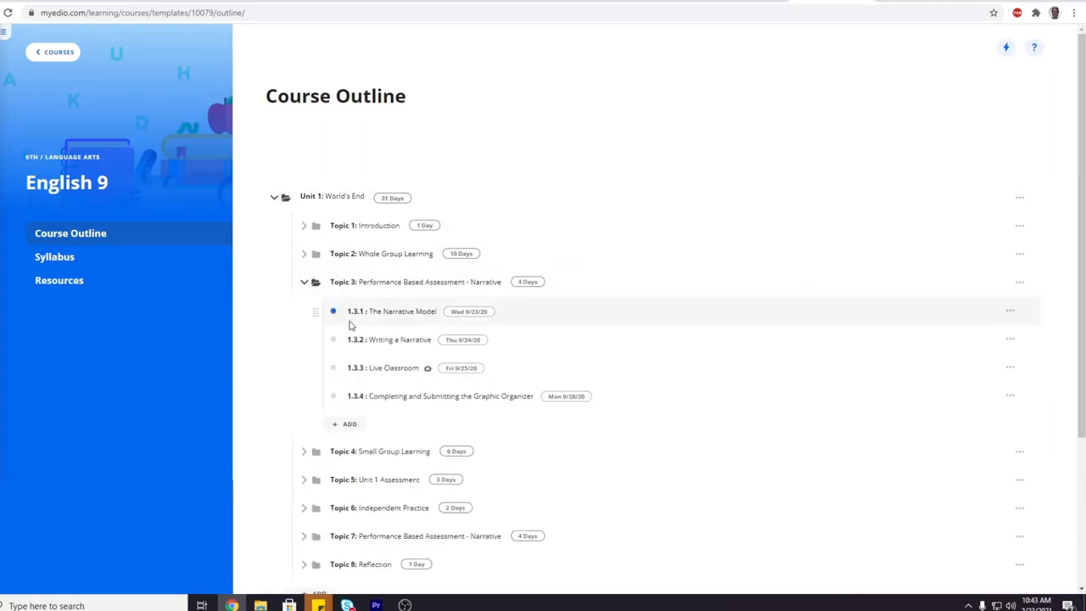
# Open lesson 1.3.2 Writing a Narrative and view its Lesson Overview with objectives and vocabulary
pyautogui.click(399, 339)
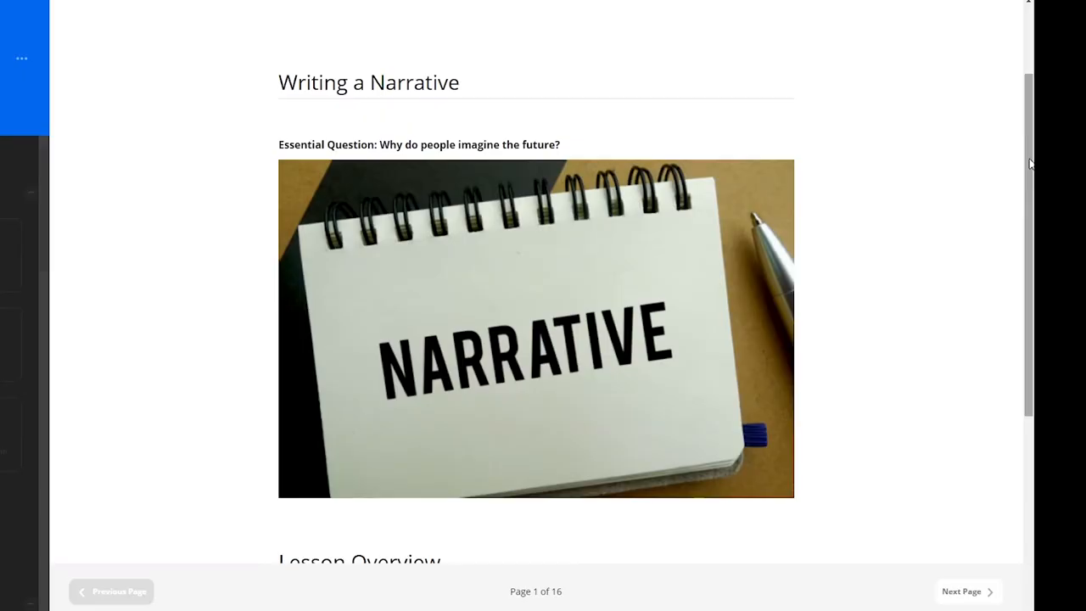
pyautogui.scroll(-3)
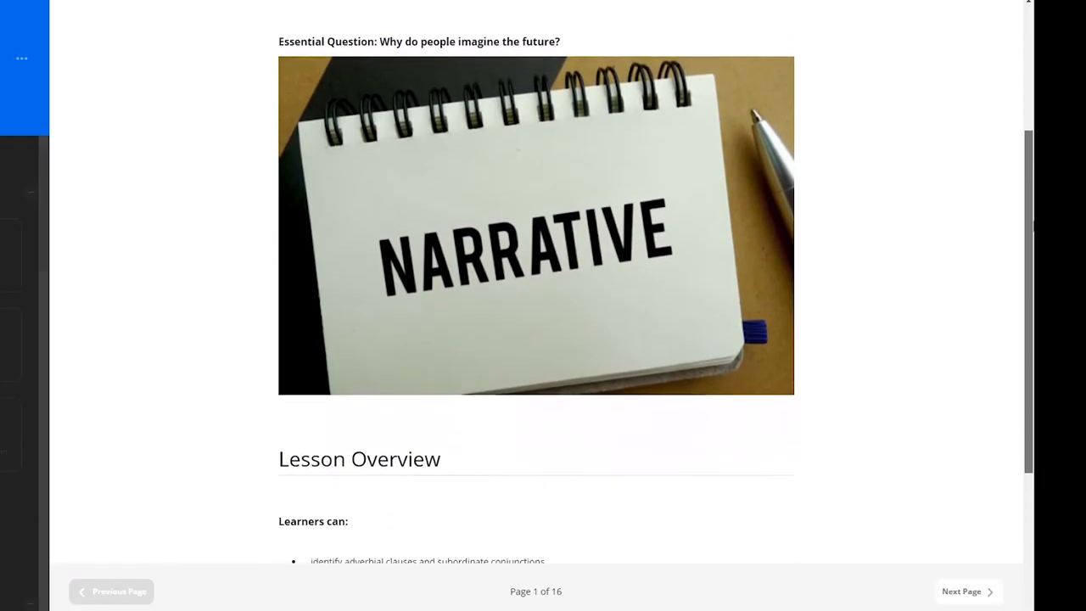
pyautogui.scroll(-3)
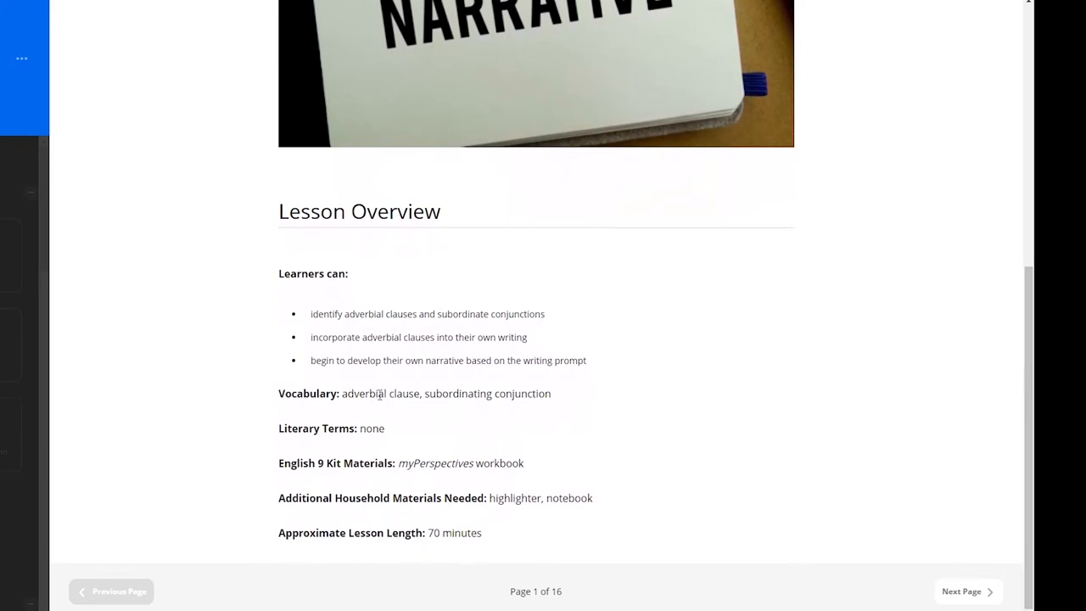
pyautogui.moveTo(305, 319)
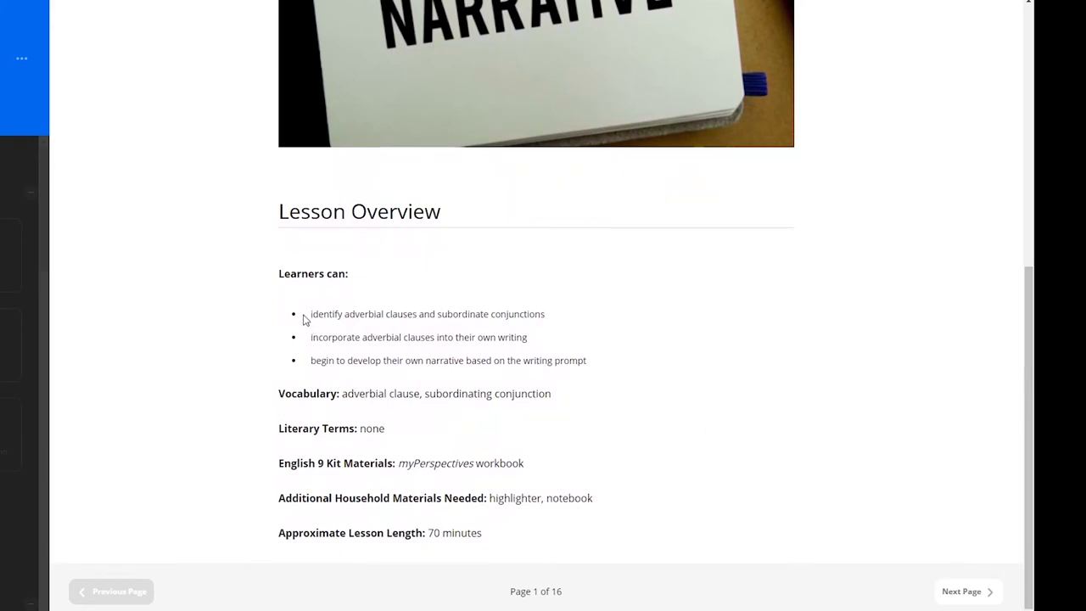
pyautogui.moveTo(532, 339)
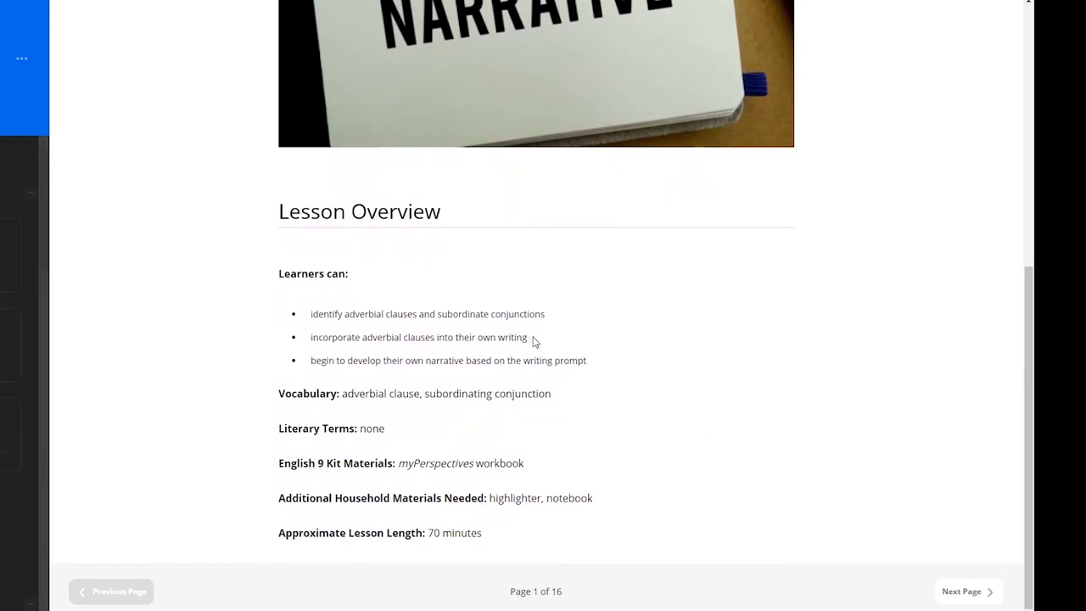
pyautogui.moveTo(595, 366)
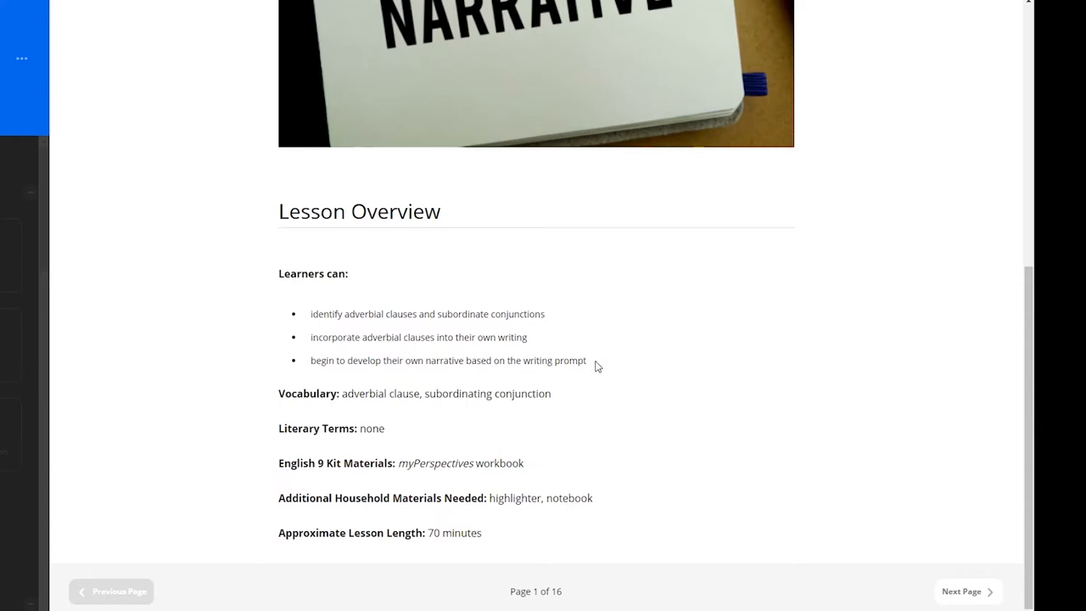
pyautogui.moveTo(597, 369)
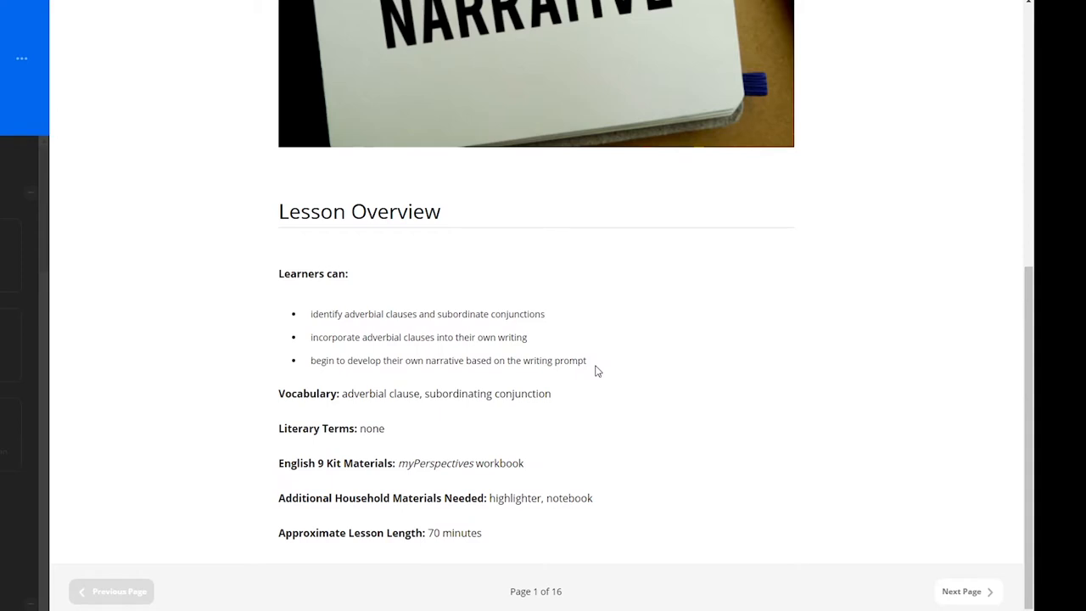
pyautogui.moveTo(583, 401)
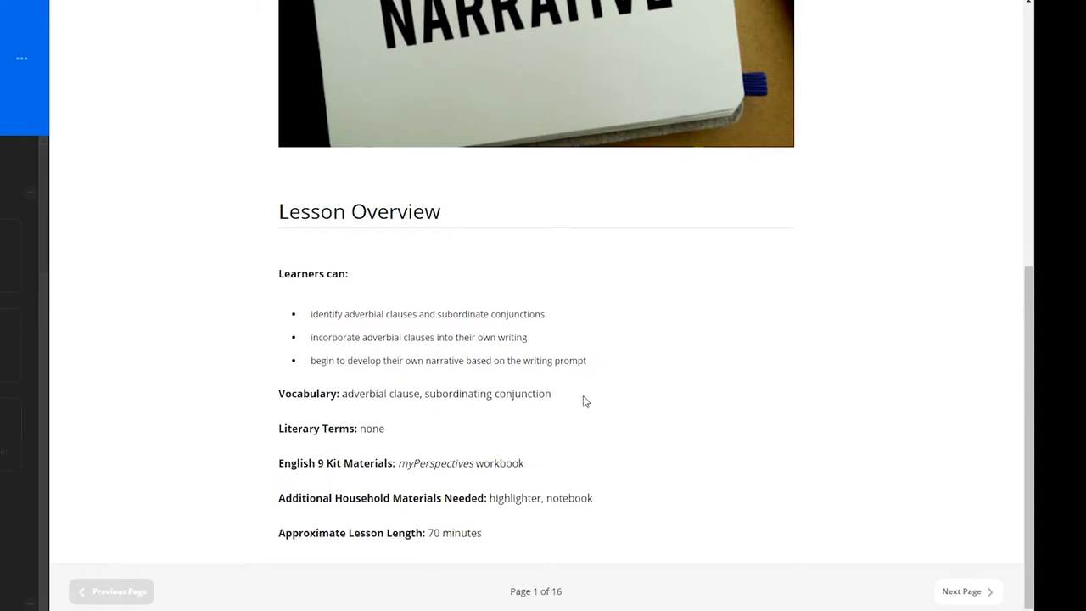
pyautogui.moveTo(580, 432)
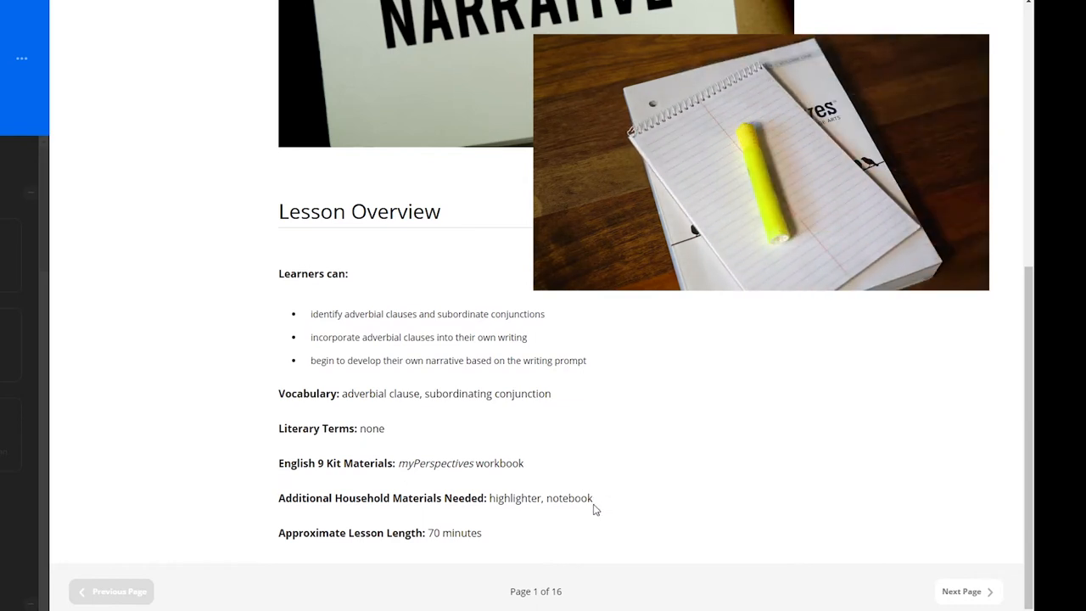
pyautogui.moveTo(529, 528)
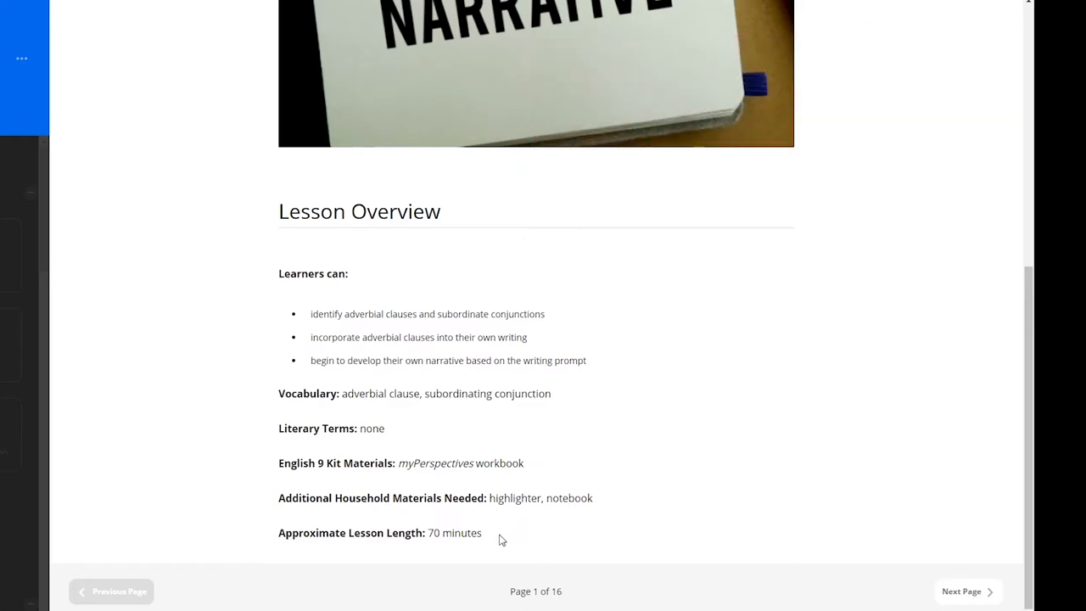
pyautogui.moveTo(678, 531)
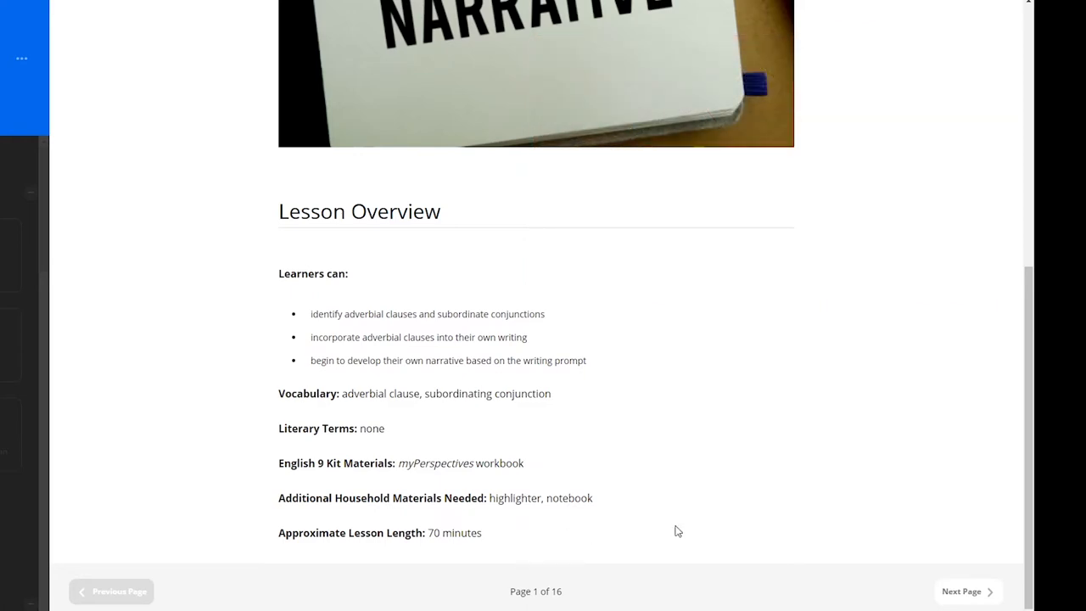
pyautogui.moveTo(967, 590)
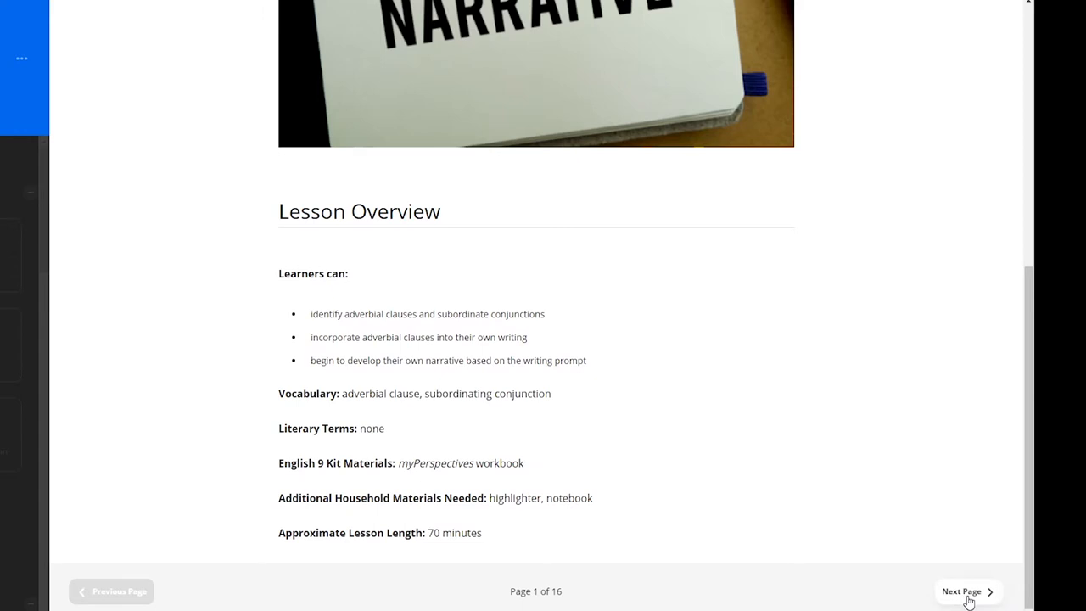
# Go to page 2, Engage, and play The Writing Process video through to the end
pyautogui.click(967, 590)
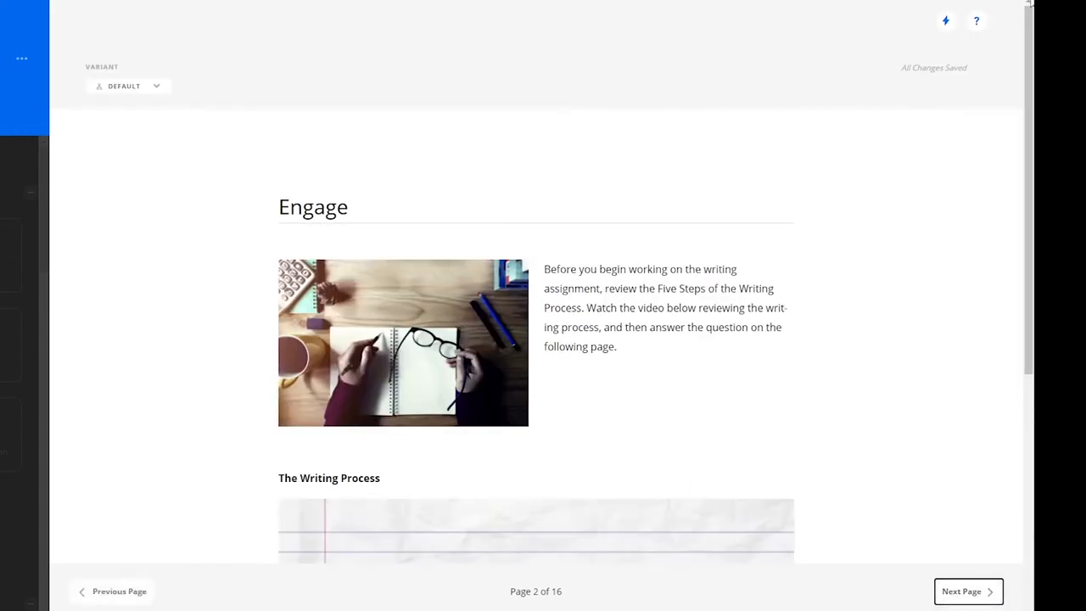
pyautogui.scroll(-3)
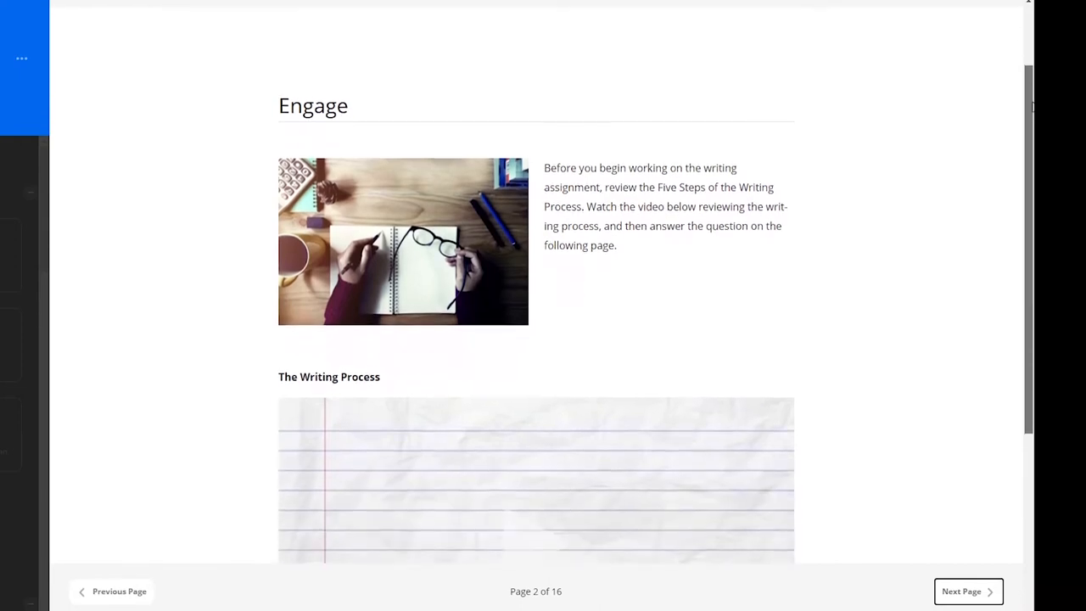
pyautogui.scroll(-3)
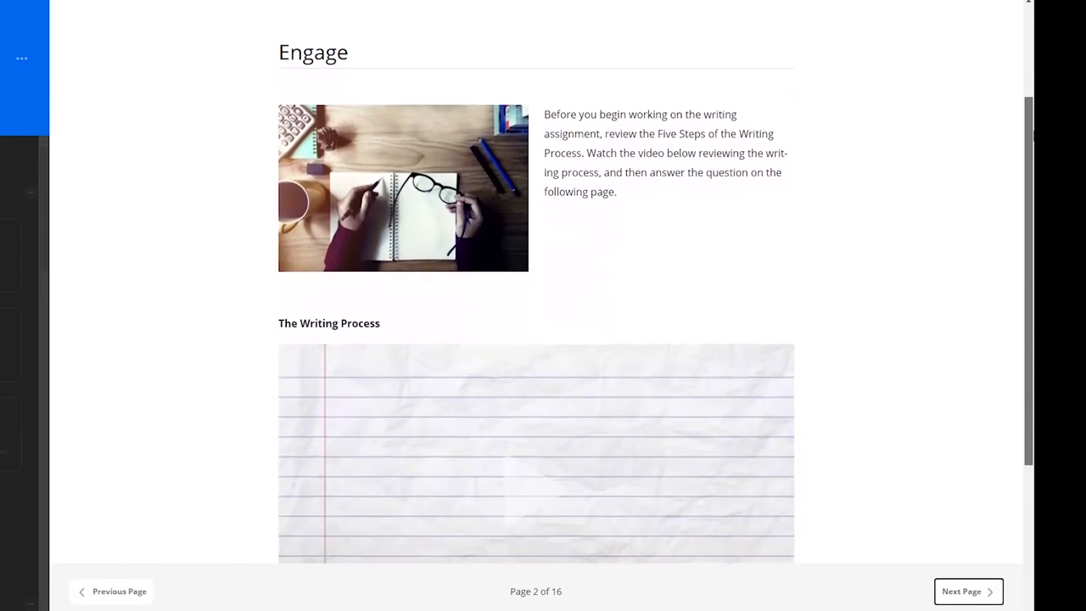
pyautogui.scroll(-3)
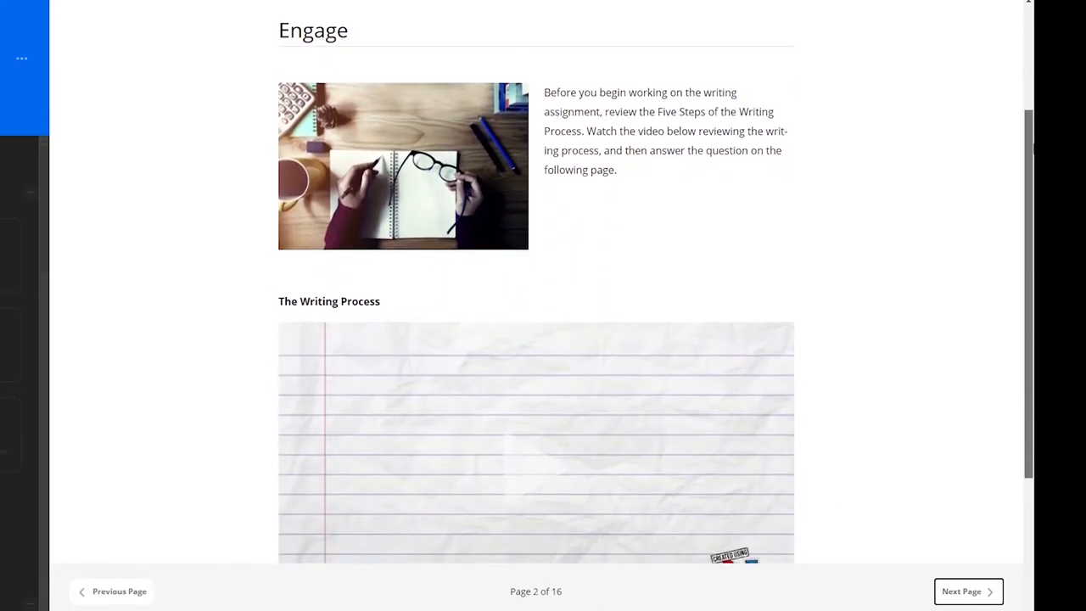
pyautogui.scroll(-3)
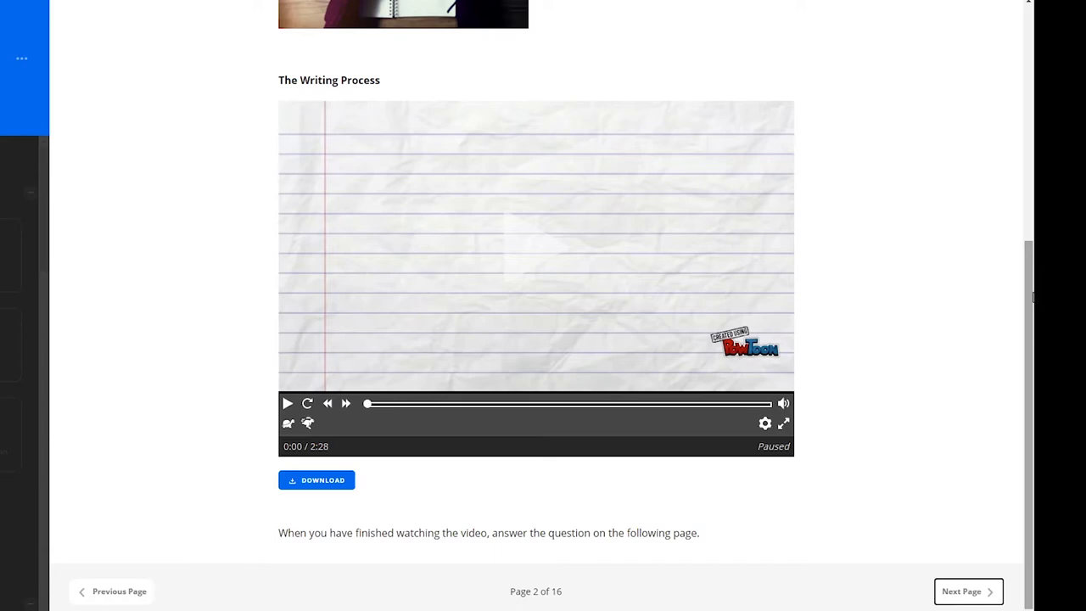
pyautogui.moveTo(289, 404)
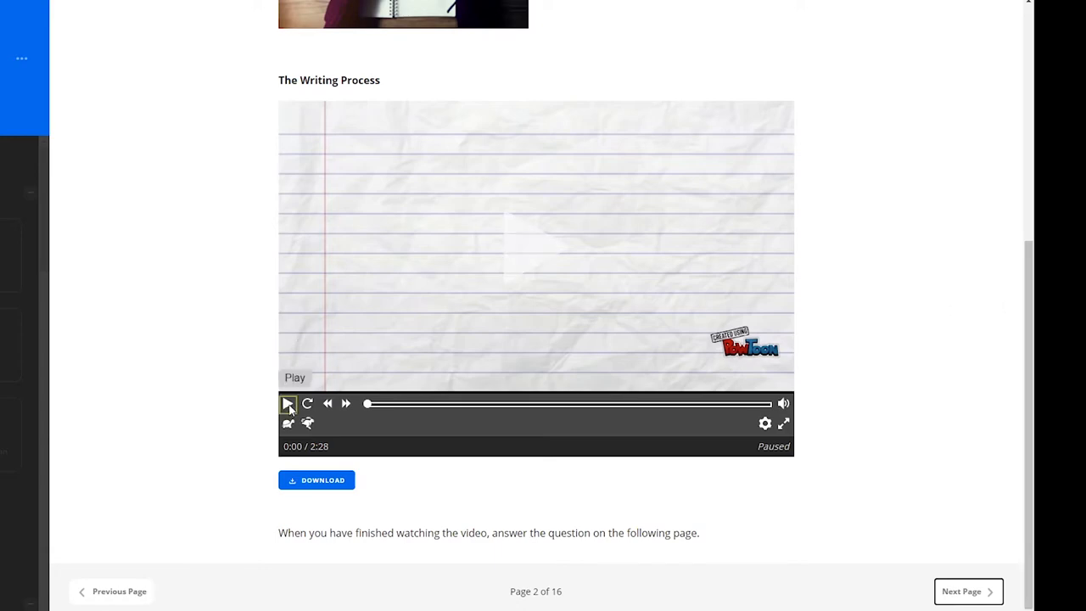
pyautogui.click(289, 404)
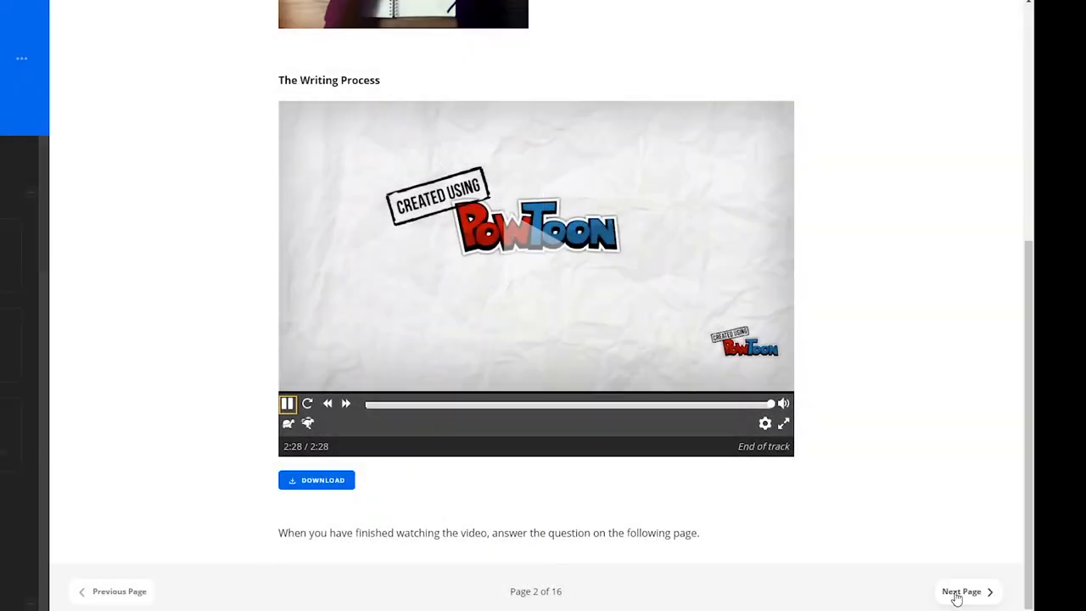
# Advance past the writing-steps ordering page to page 4's adverbial clause example
pyautogui.click(961, 590)
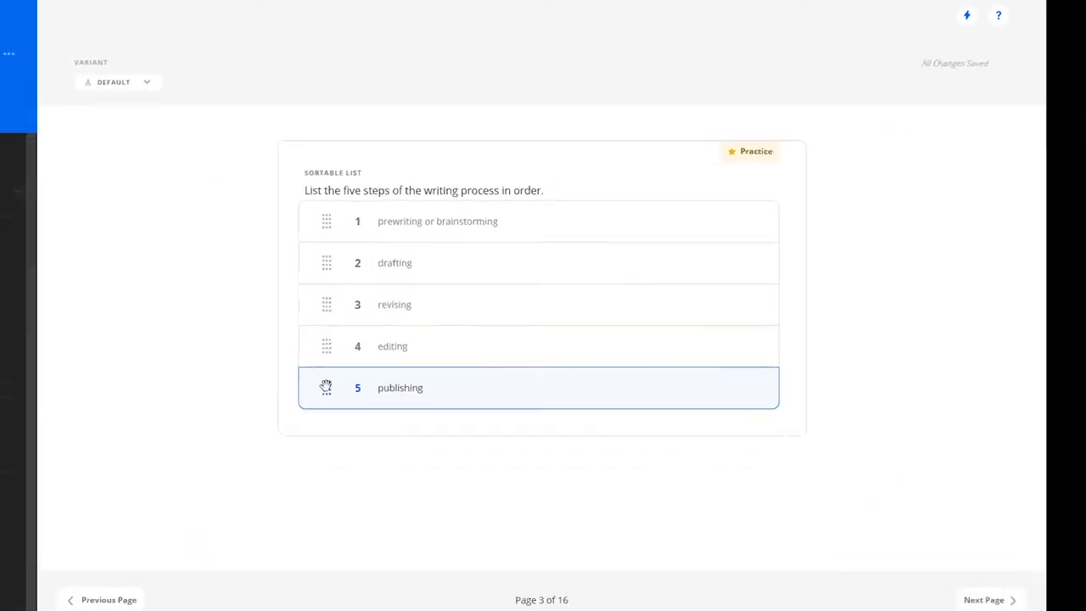
pyautogui.click(984, 599)
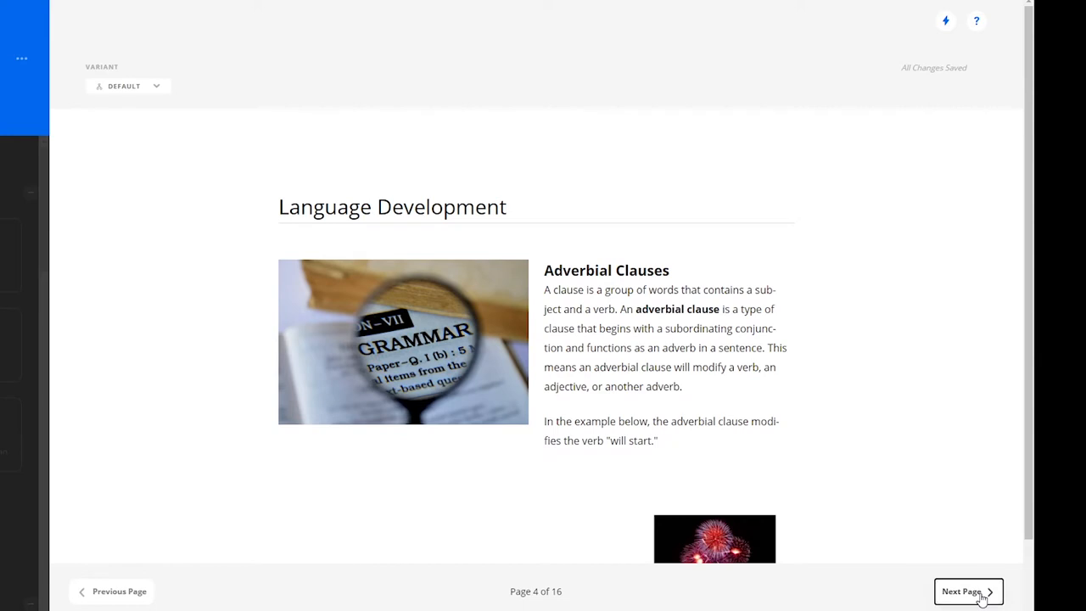
pyautogui.moveTo(975, 385)
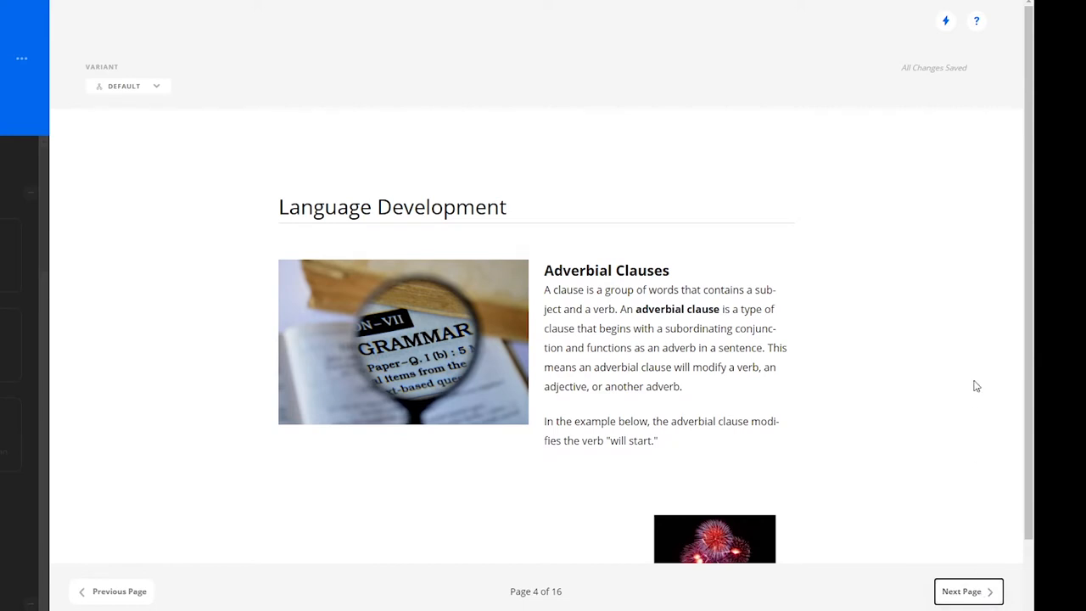
pyautogui.scroll(-3)
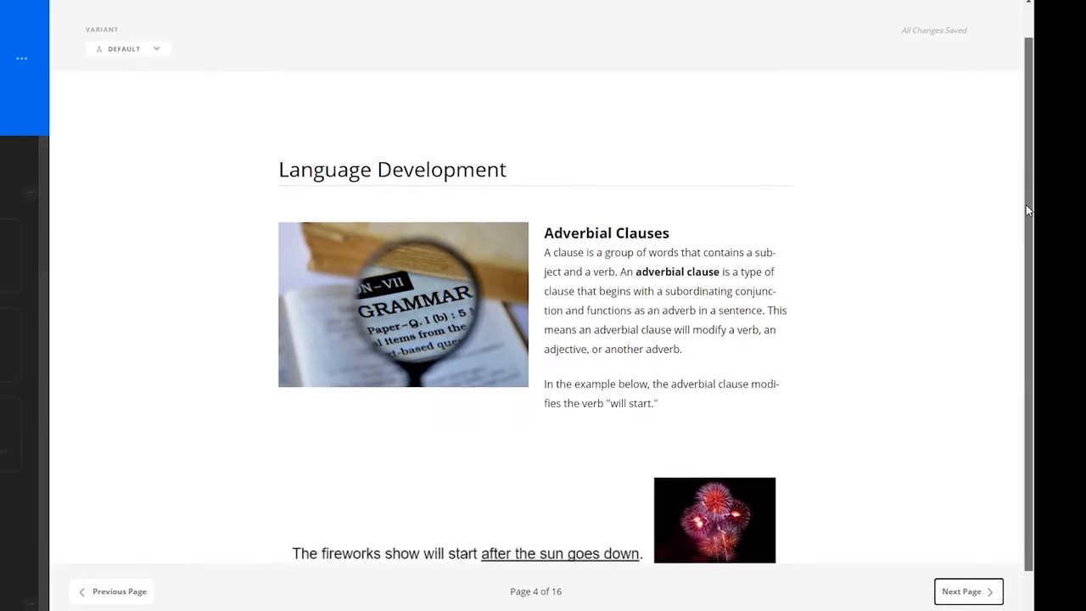
pyautogui.scroll(-3)
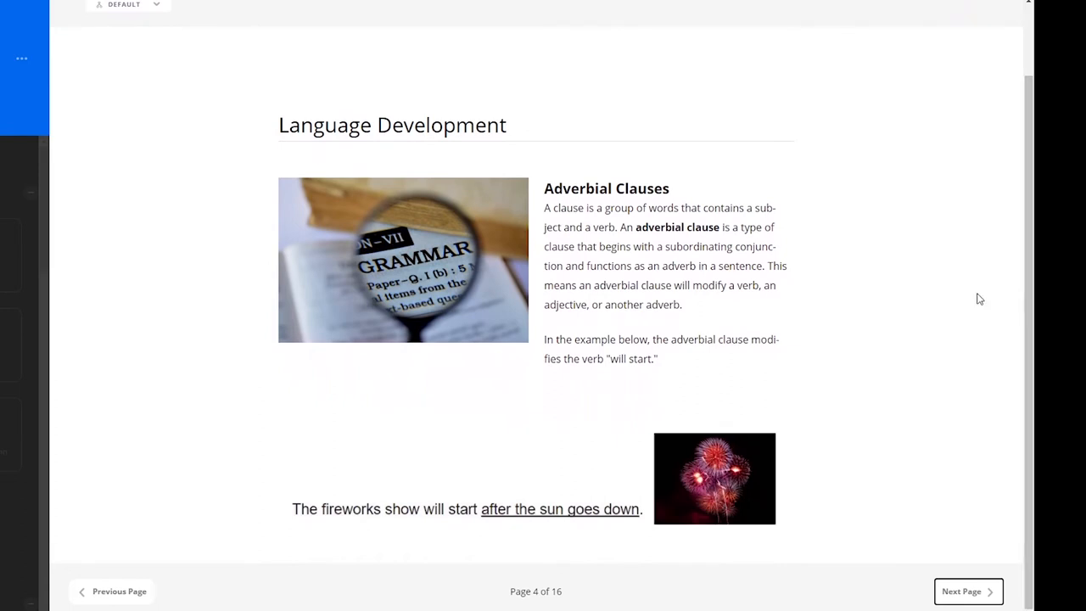
pyautogui.moveTo(731, 387)
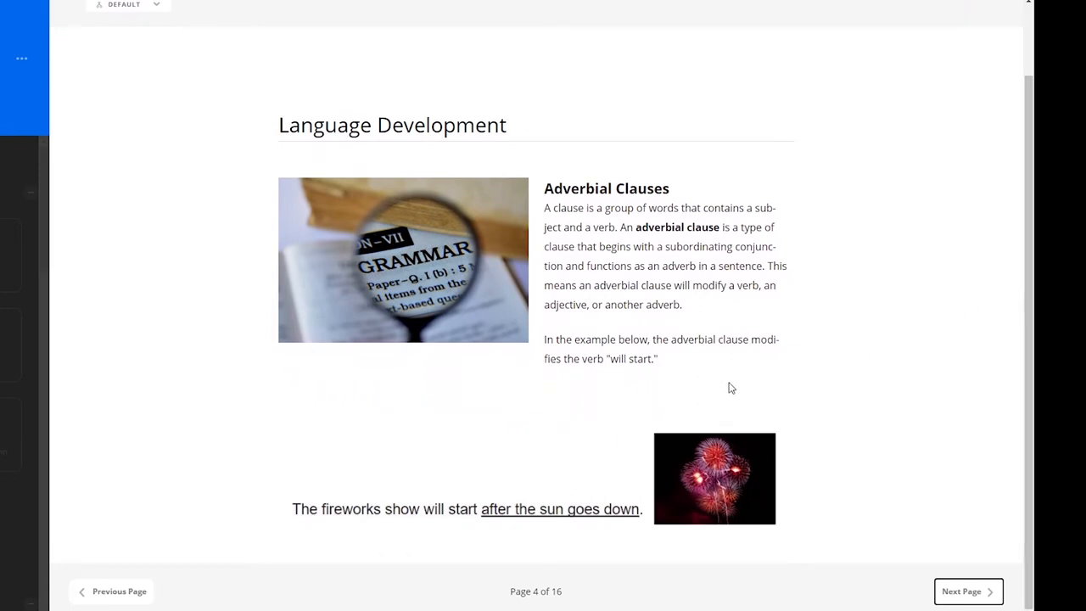
pyautogui.moveTo(797, 519)
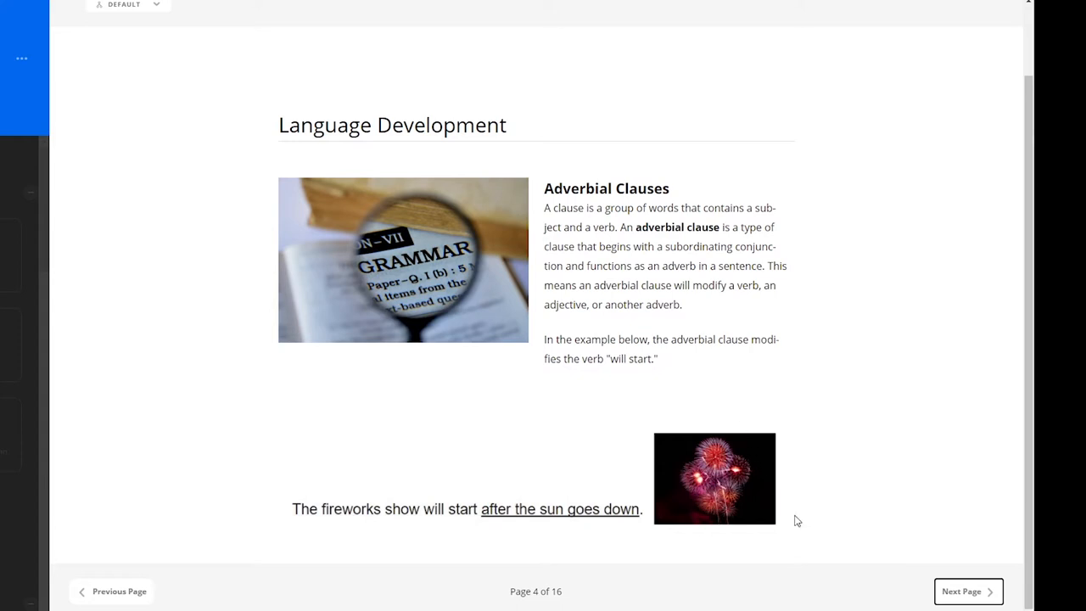
pyautogui.moveTo(964, 591)
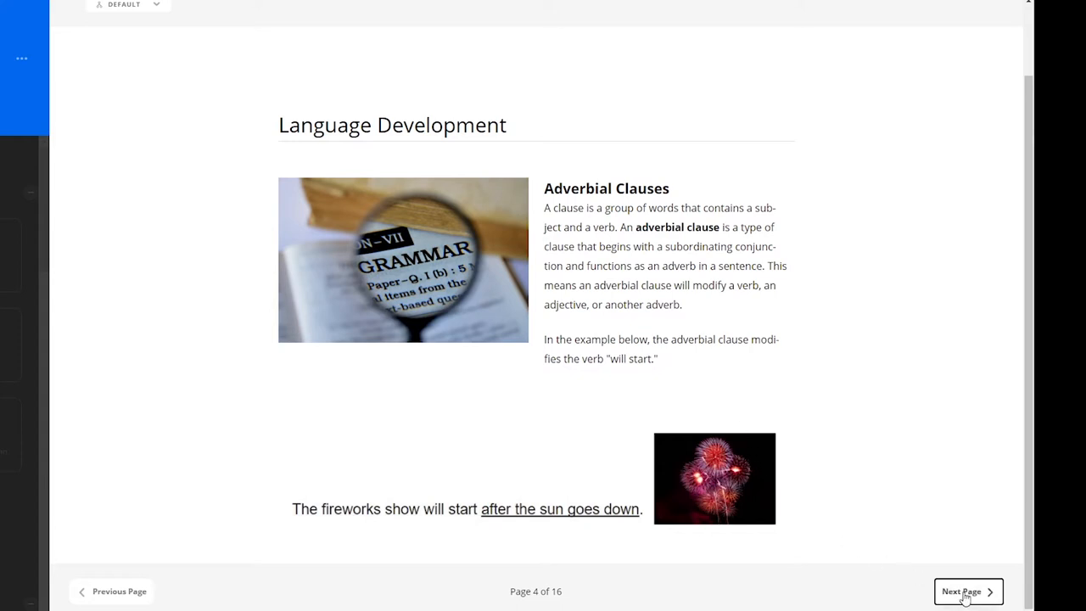
pyautogui.click(967, 590)
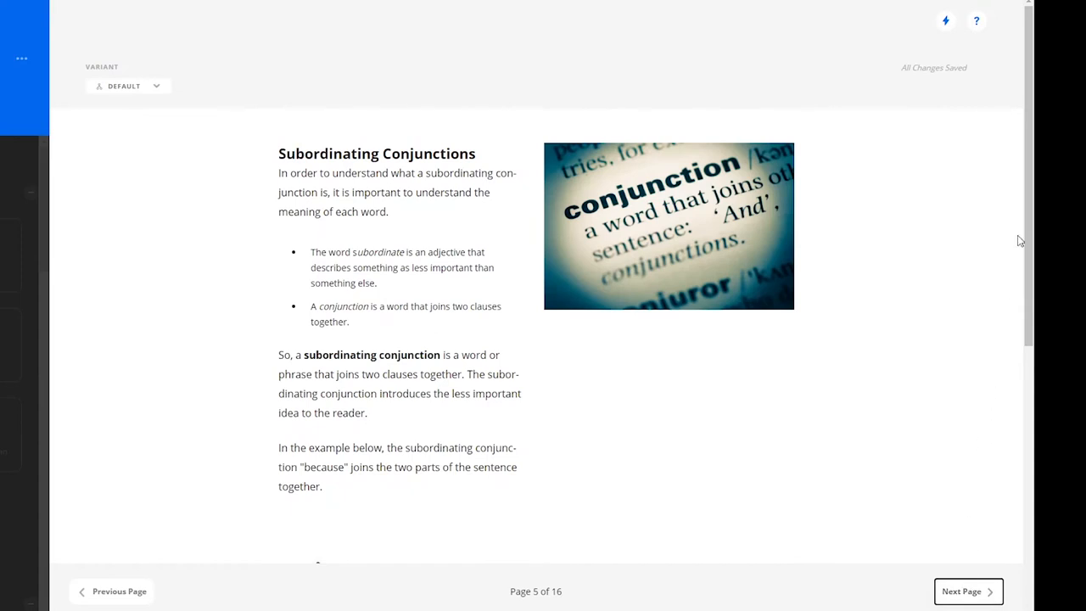
pyautogui.scroll(-3)
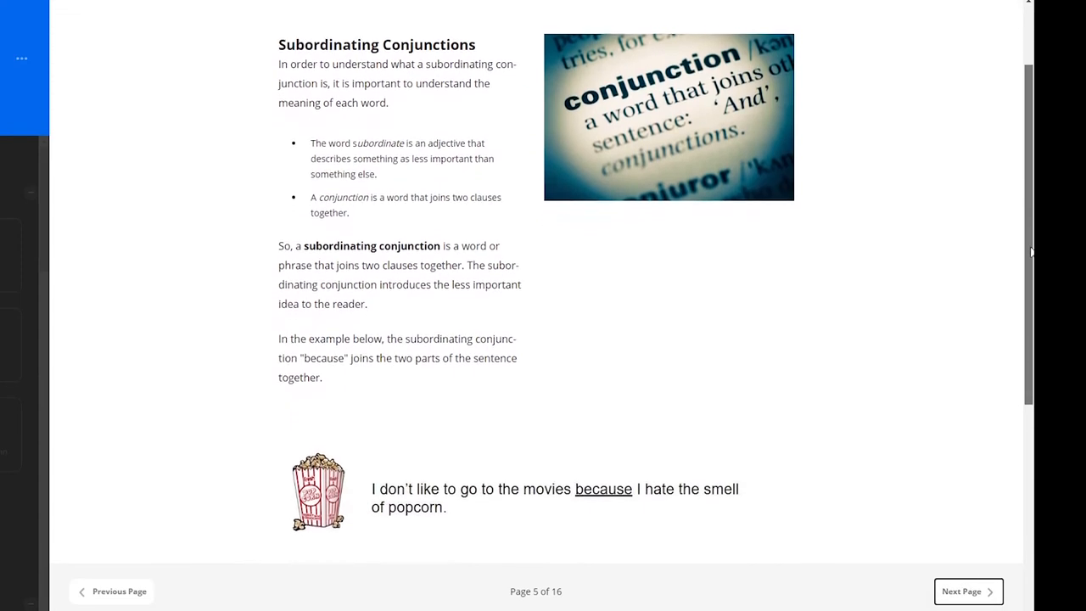
pyautogui.scroll(-3)
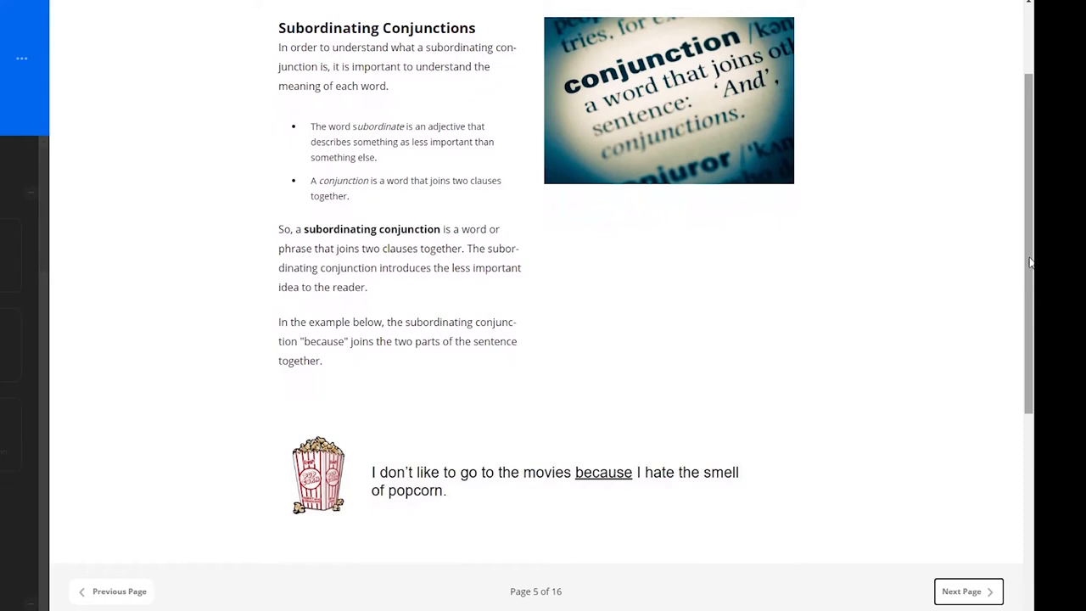
pyautogui.scroll(-3)
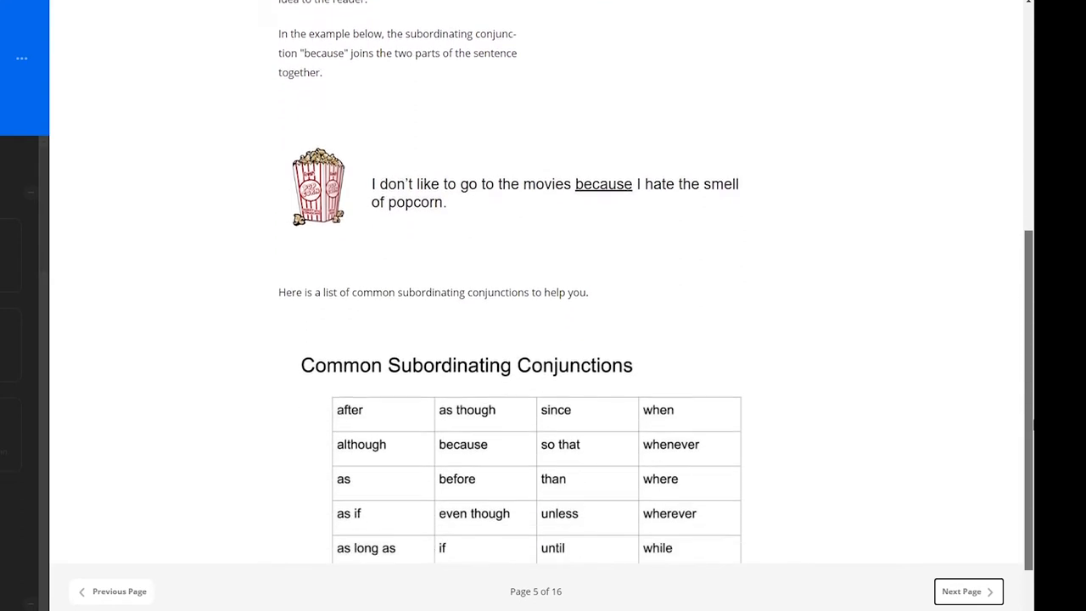
pyautogui.scroll(-3)
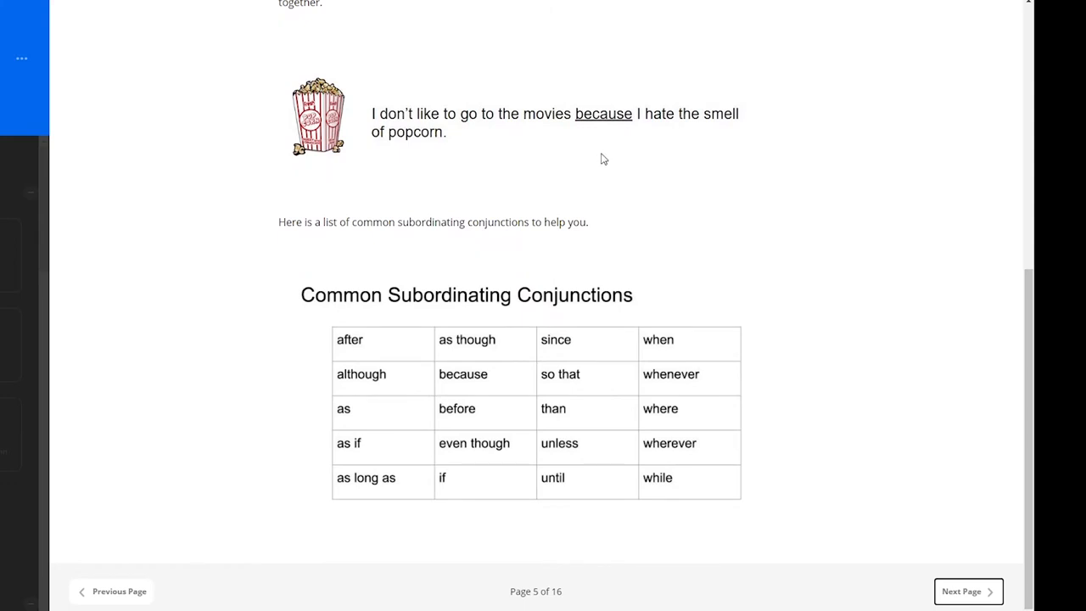
pyautogui.moveTo(797, 421)
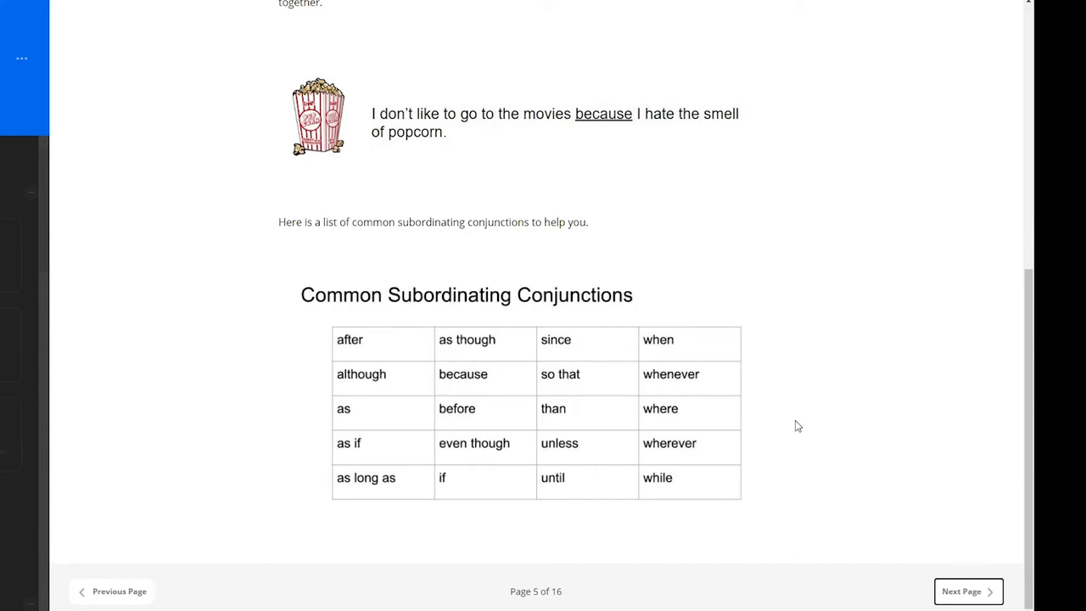
# Read through page 6's adverbial clause examples and reach page 7's subordinating conjunctions table
pyautogui.click(967, 591)
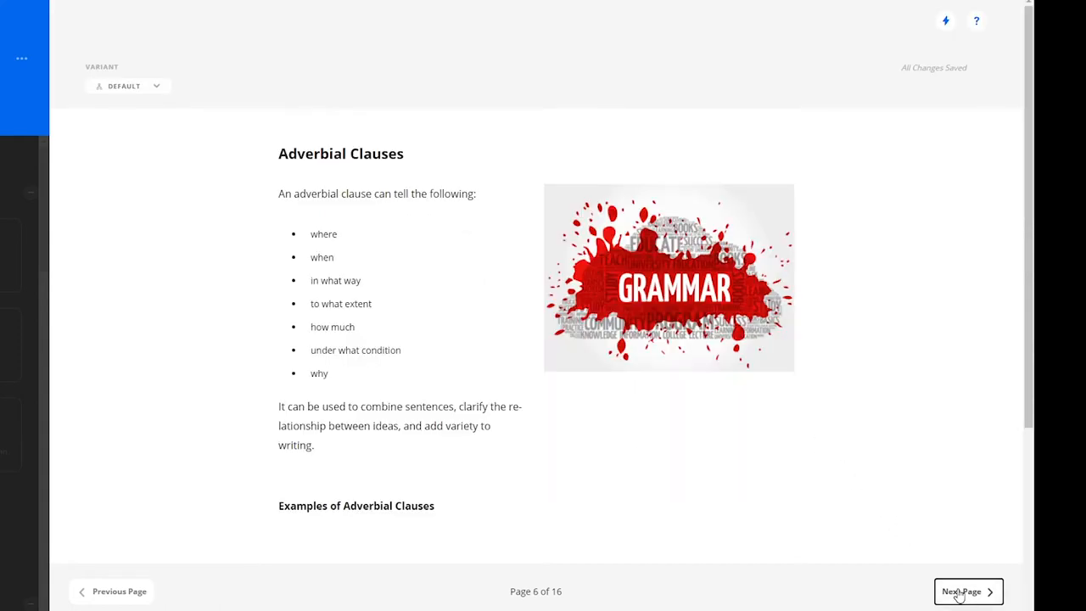
pyautogui.scroll(-3)
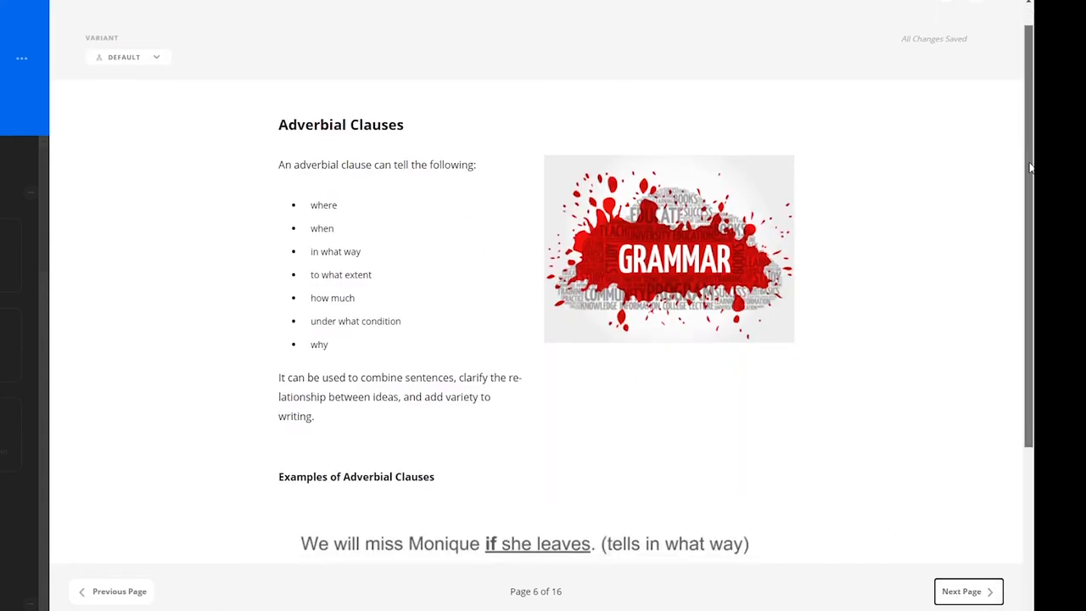
pyautogui.scroll(-3)
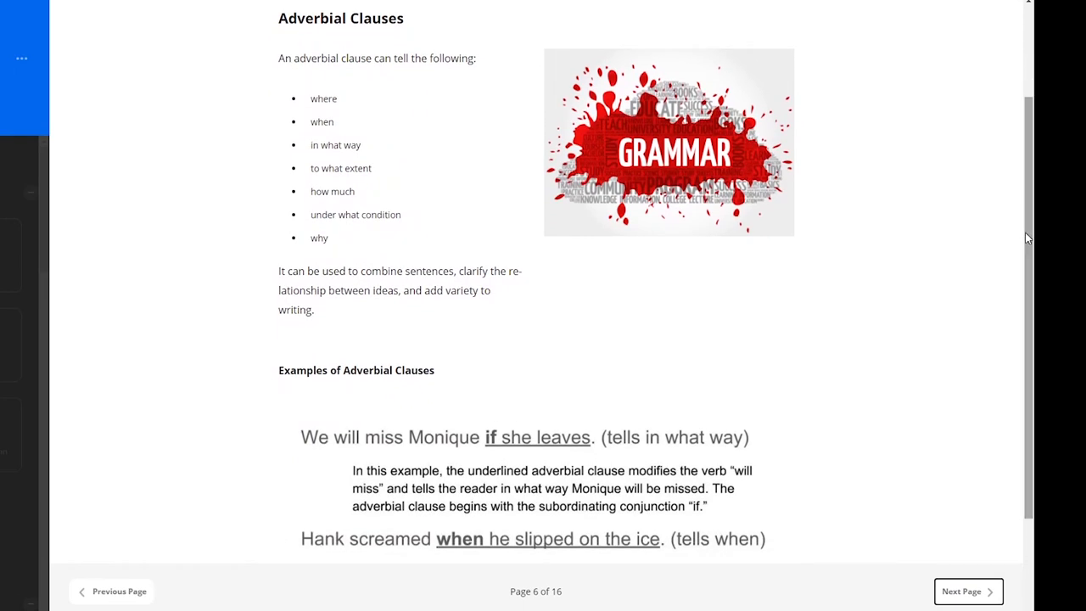
pyautogui.scroll(-3)
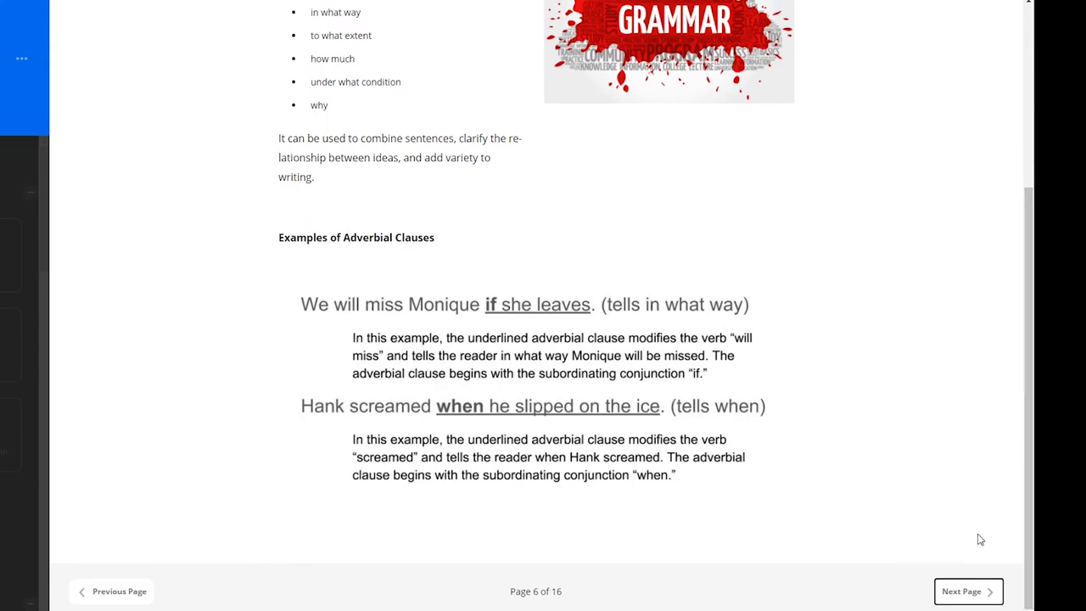
pyautogui.click(967, 590)
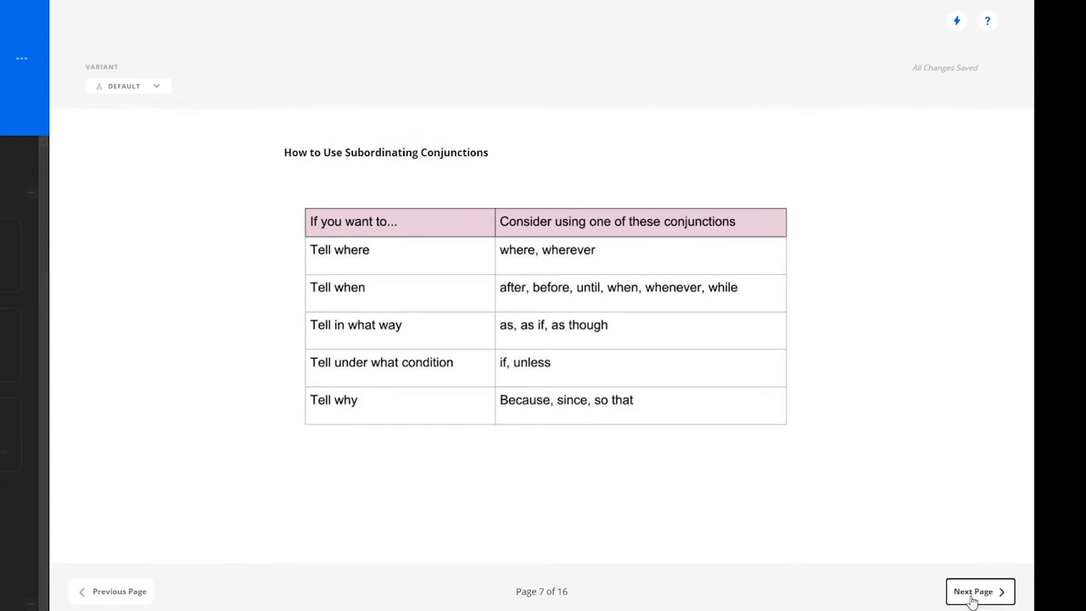
# Answer the page 8 and 9 Show What You Know questions and reach page 10, Effective Expression
pyautogui.click(977, 590)
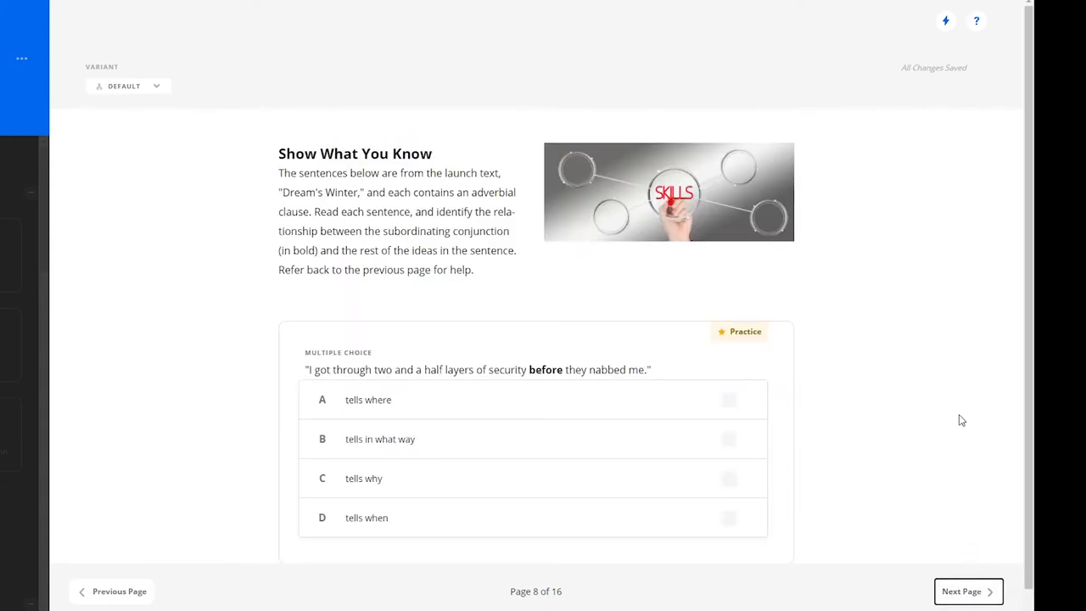
pyautogui.scroll(-3)
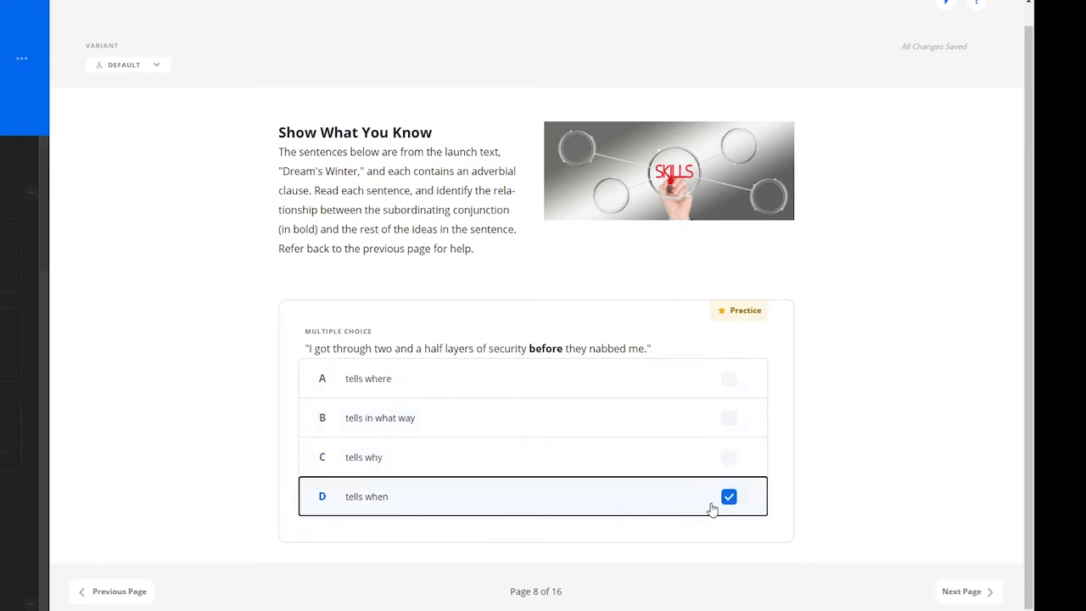
pyautogui.moveTo(855, 505)
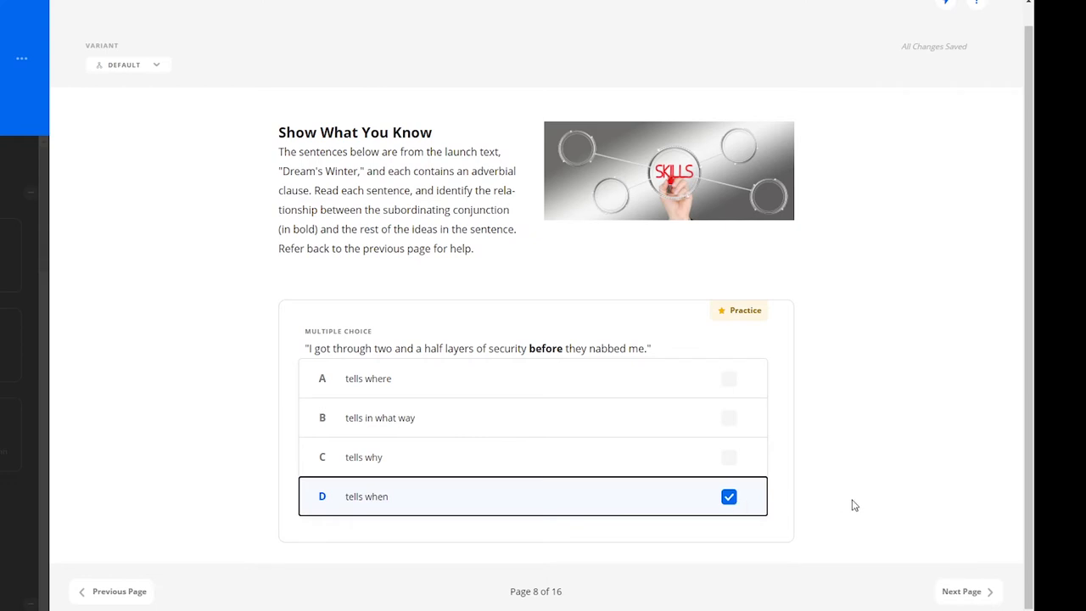
pyautogui.moveTo(914, 533)
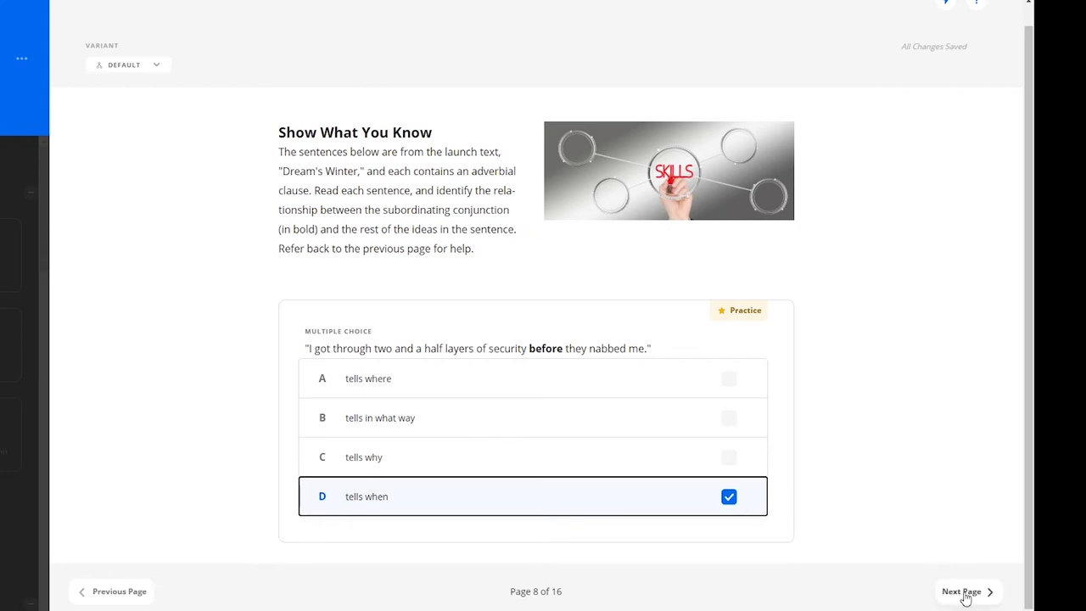
pyautogui.click(967, 590)
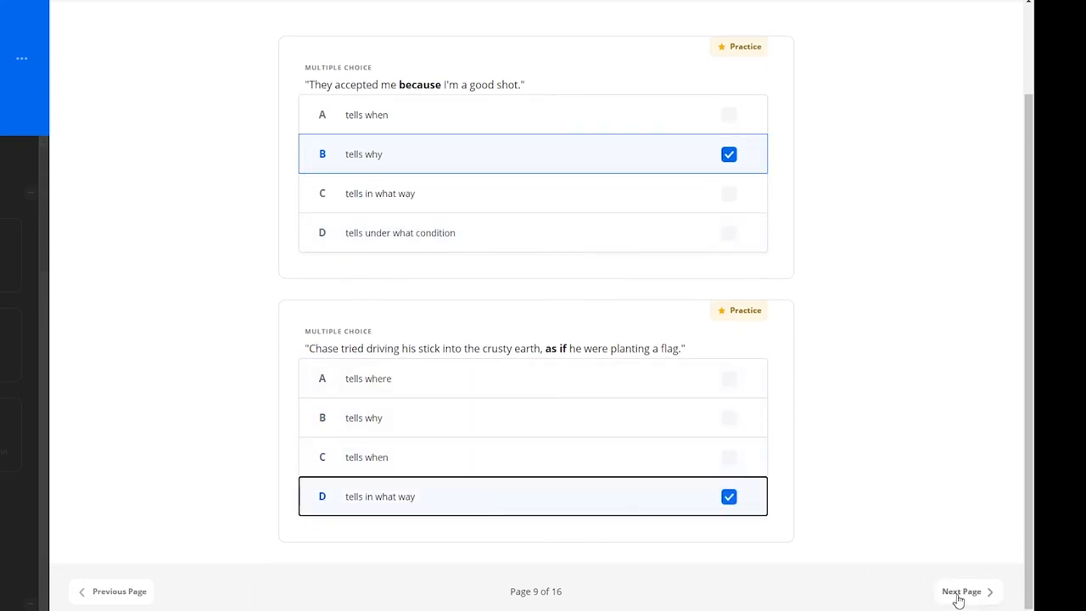
pyautogui.click(967, 591)
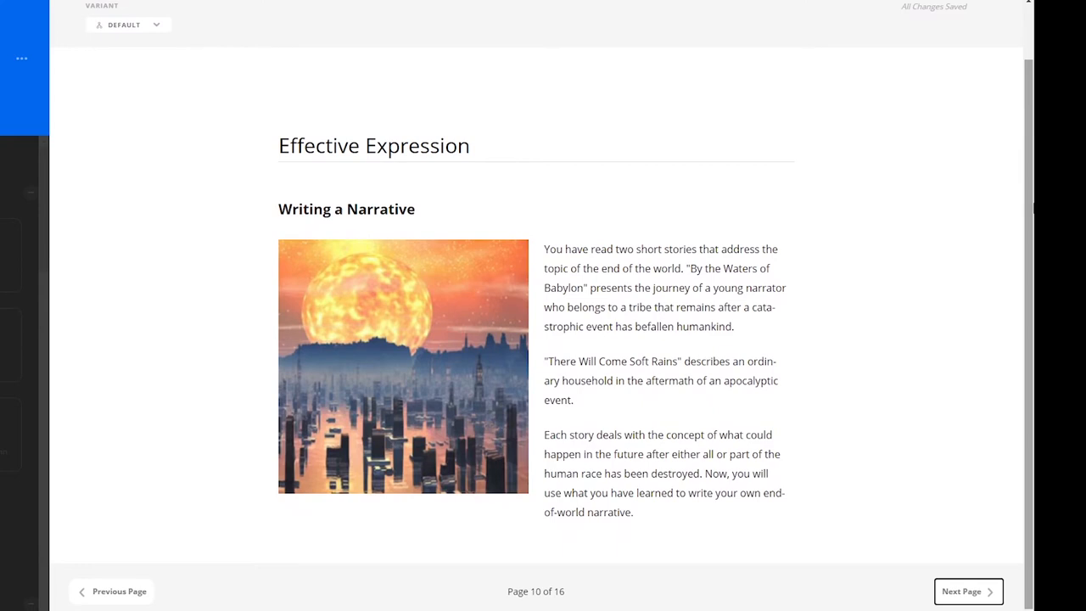
pyautogui.moveTo(845, 387)
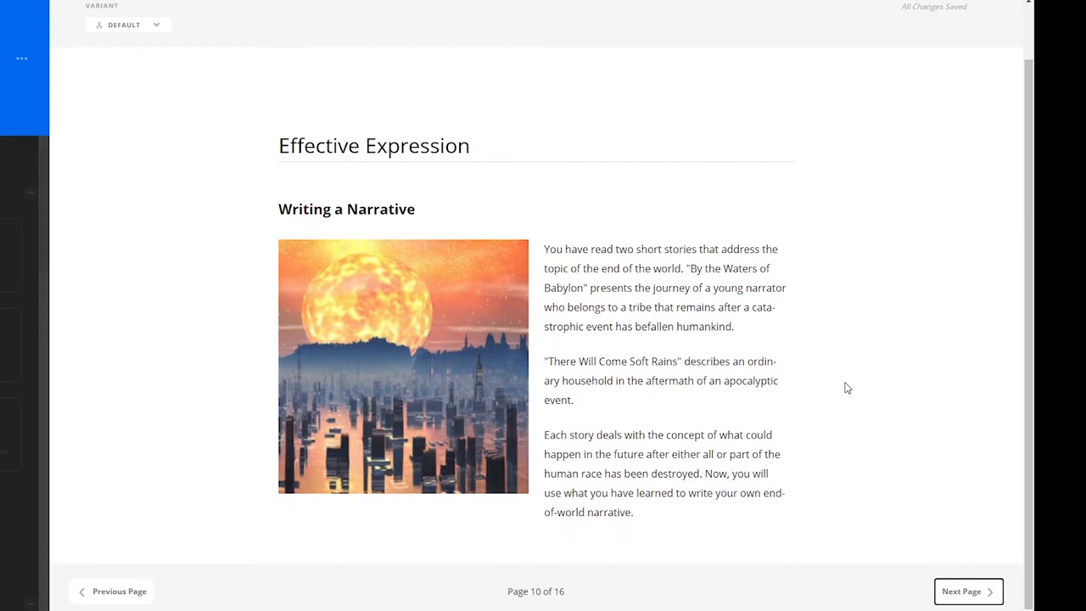
pyautogui.moveTo(845, 409)
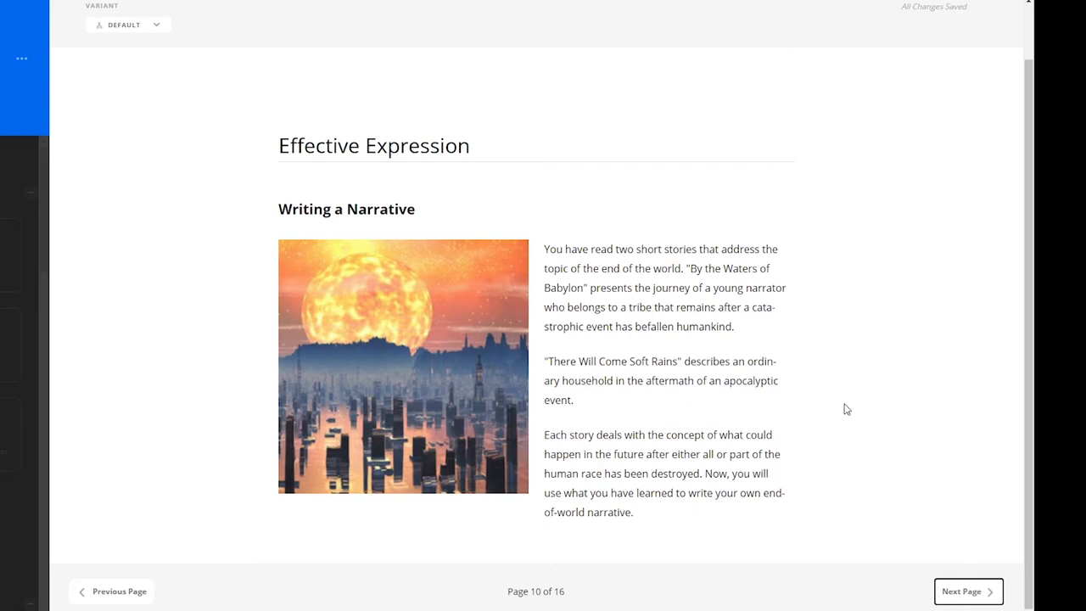
pyautogui.moveTo(947, 560)
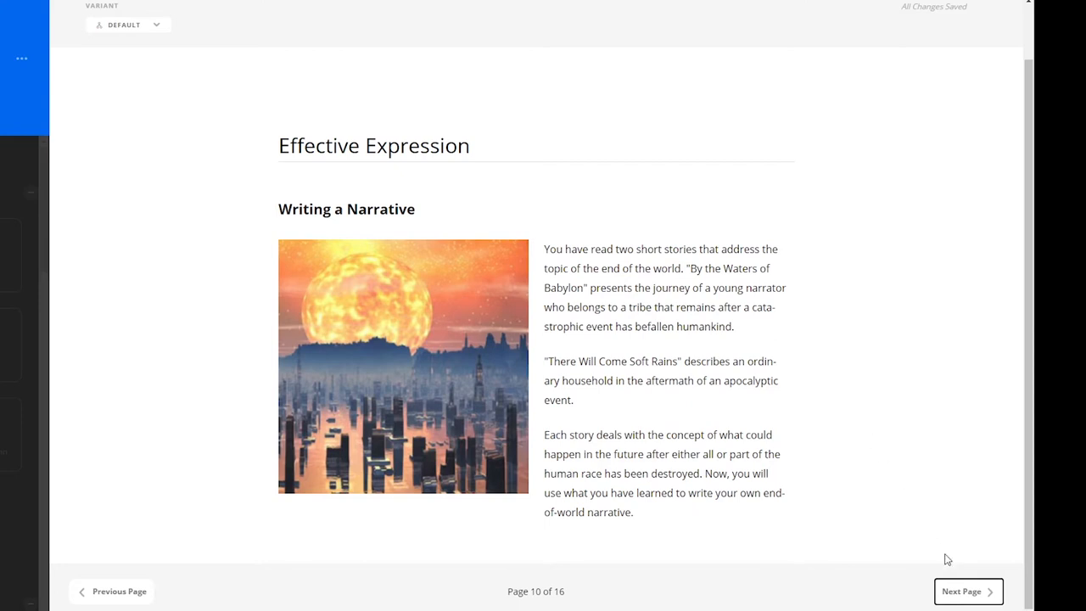
# Read the page 11 Assignment down to its anchor-text list and graphic-organizer reminder
pyautogui.click(967, 590)
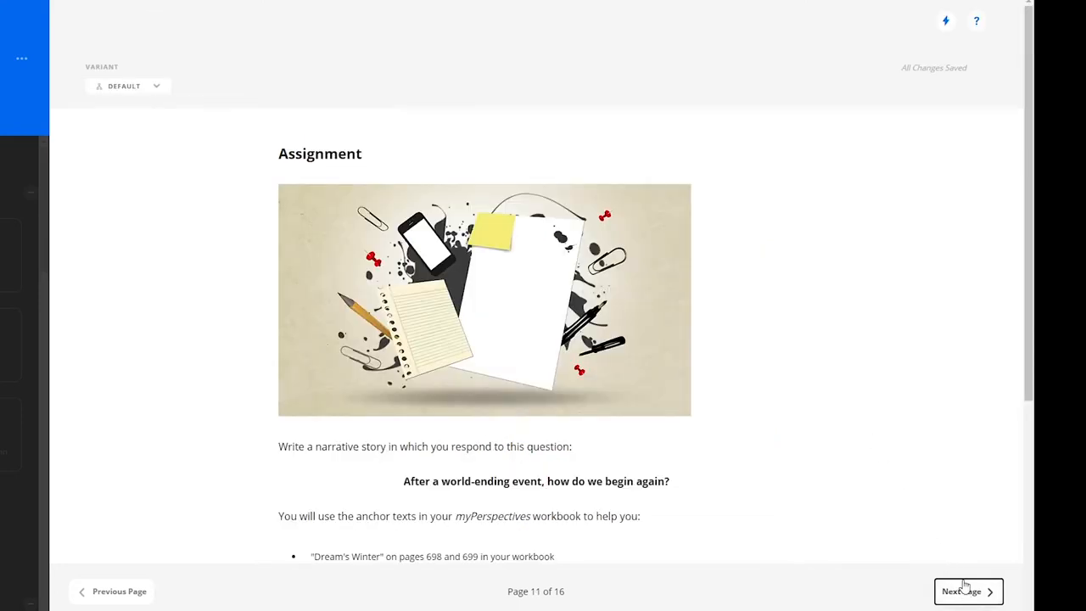
pyautogui.scroll(-3)
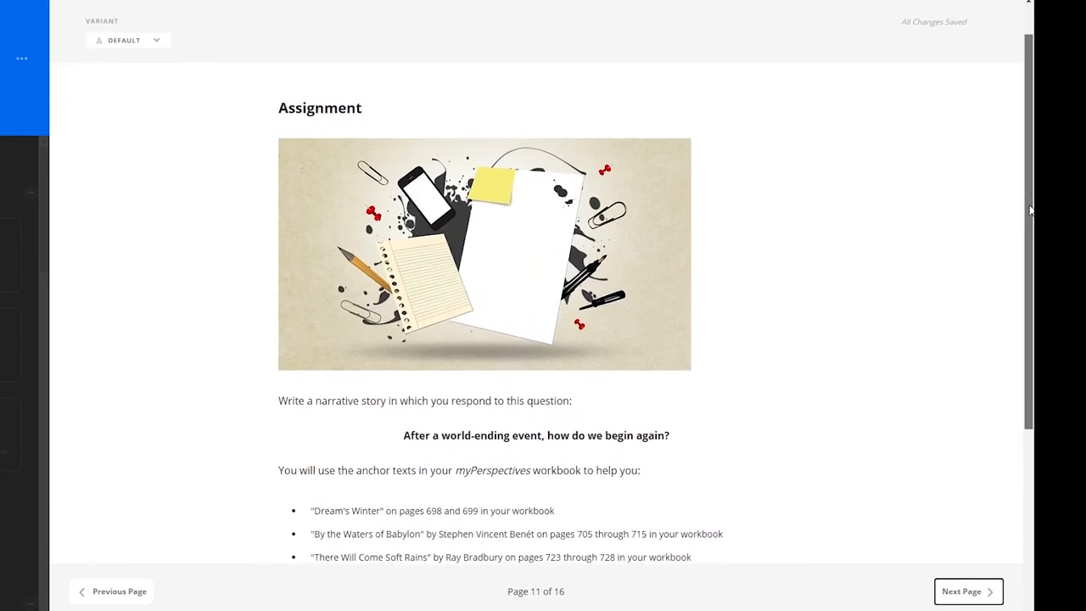
pyautogui.scroll(-3)
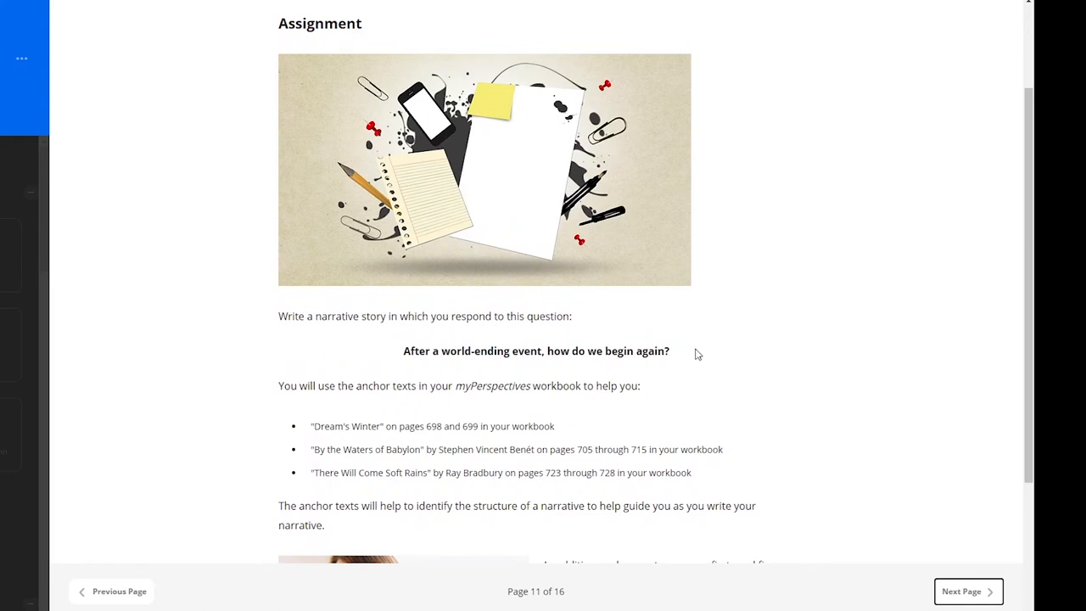
pyautogui.moveTo(688, 360)
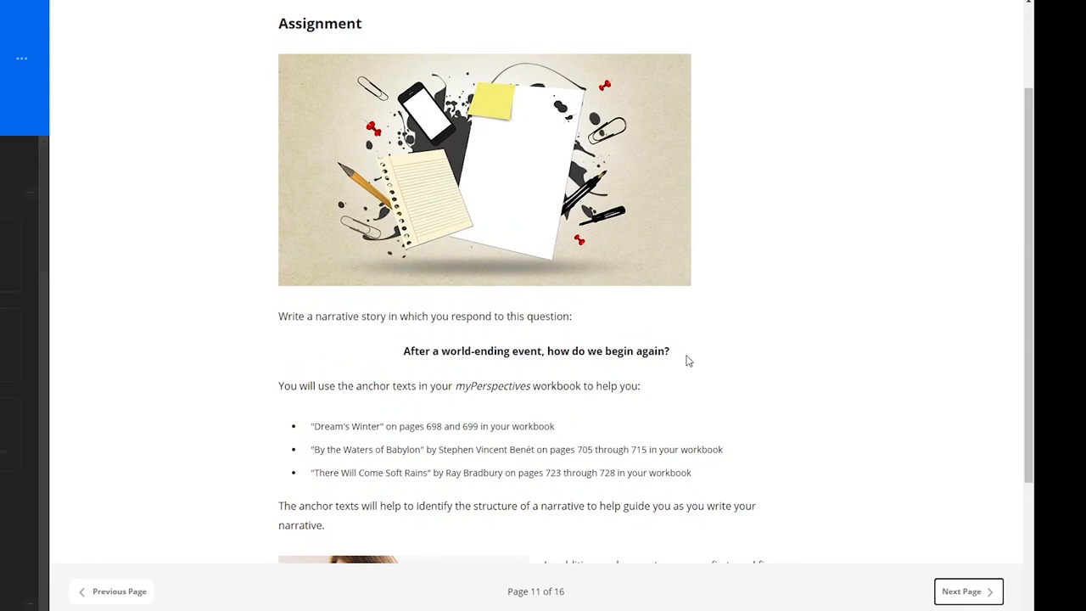
pyautogui.moveTo(772, 434)
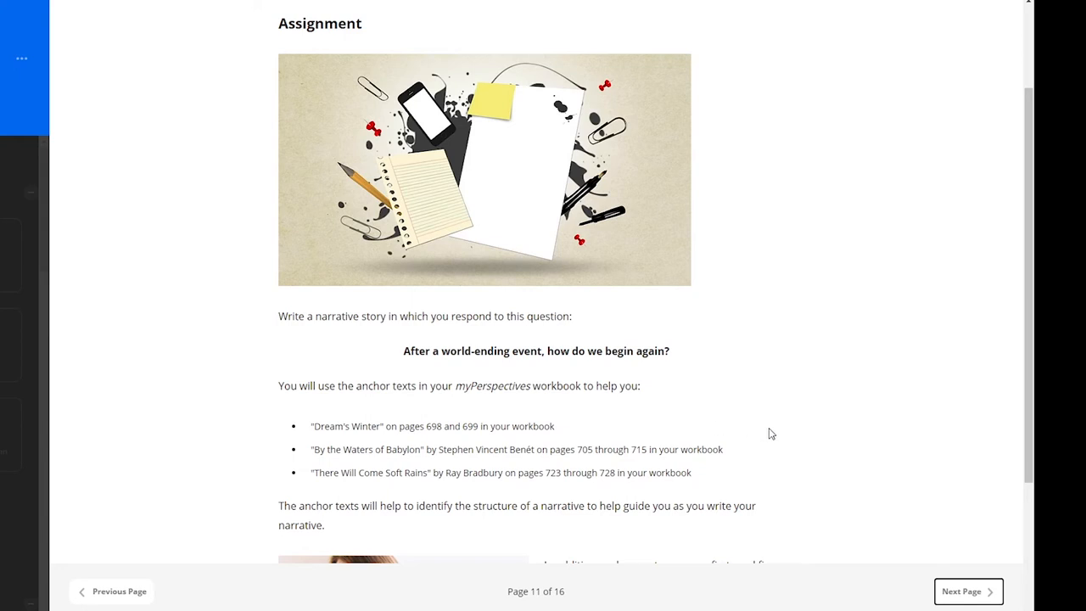
pyautogui.moveTo(798, 452)
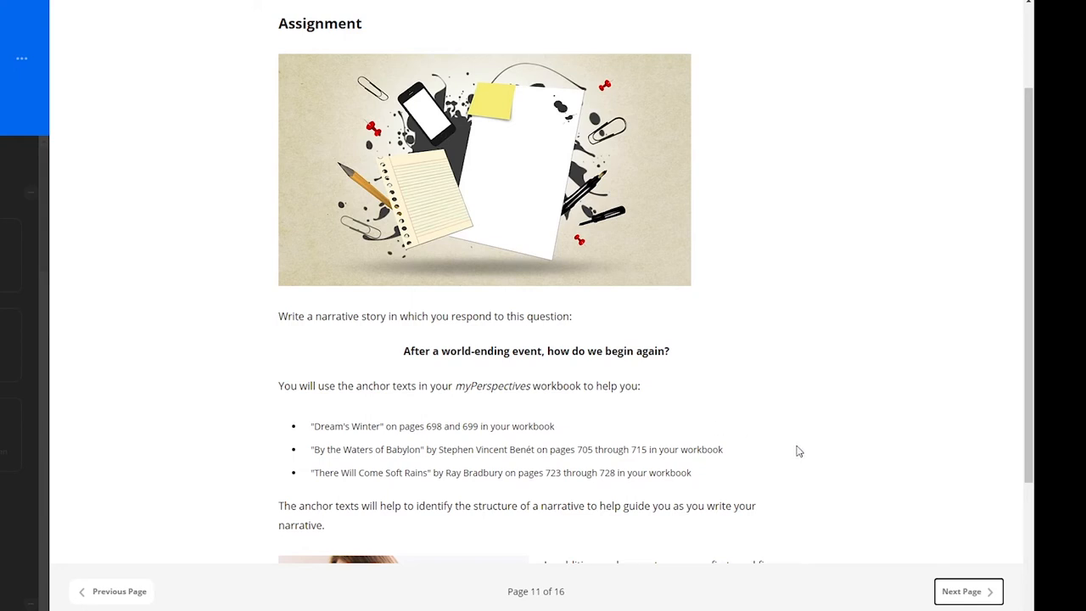
pyautogui.scroll(-3)
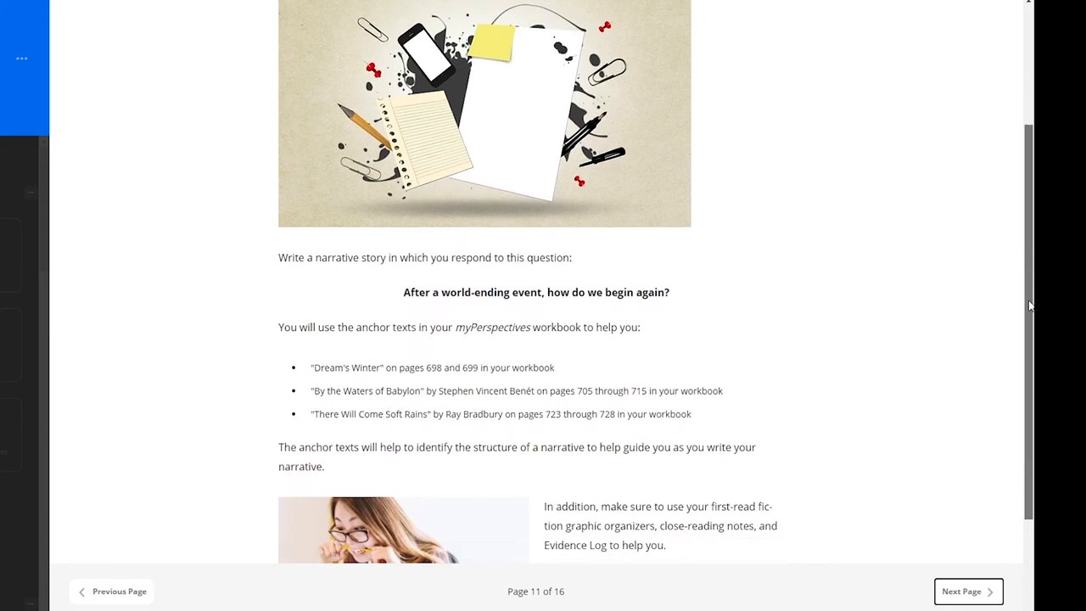
pyautogui.scroll(-3)
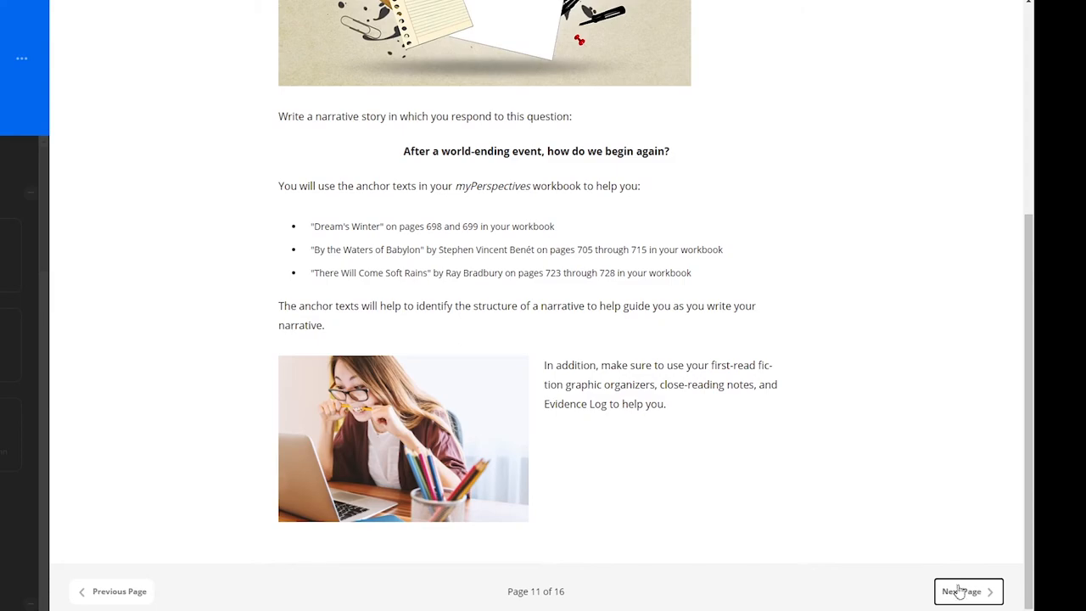
# Download page 12's Establish a Situation in Your Narrative worksheet and continue to Story Suggestions
pyautogui.click(967, 590)
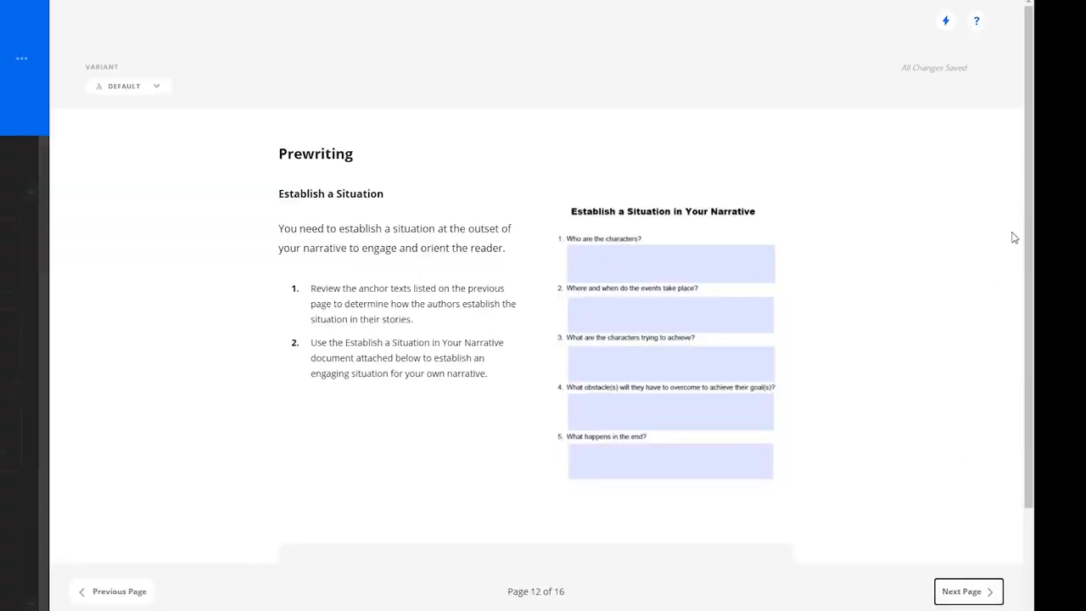
pyautogui.scroll(-3)
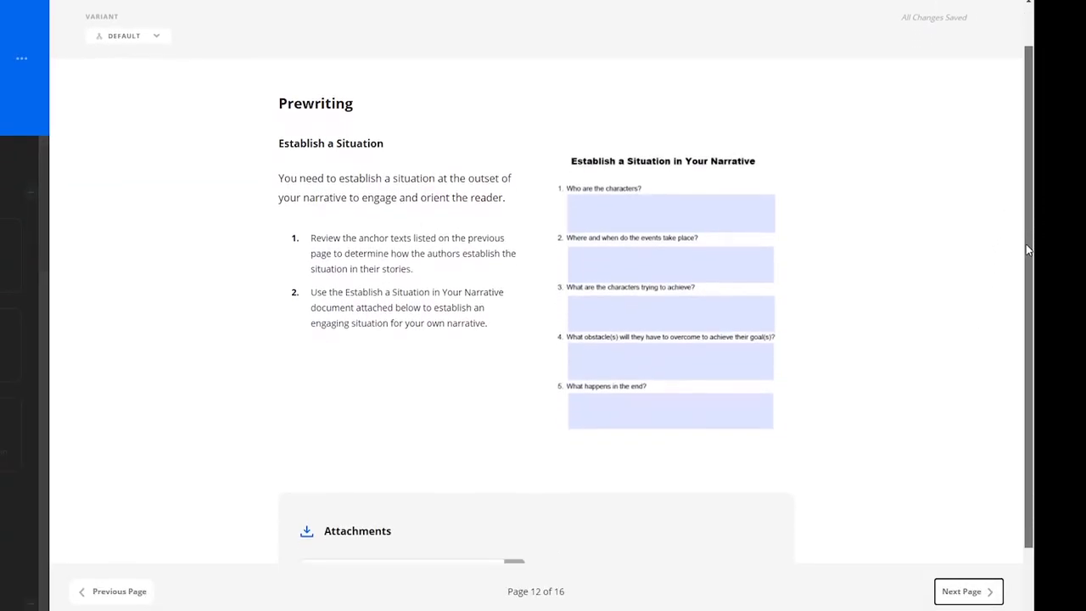
pyautogui.scroll(-3)
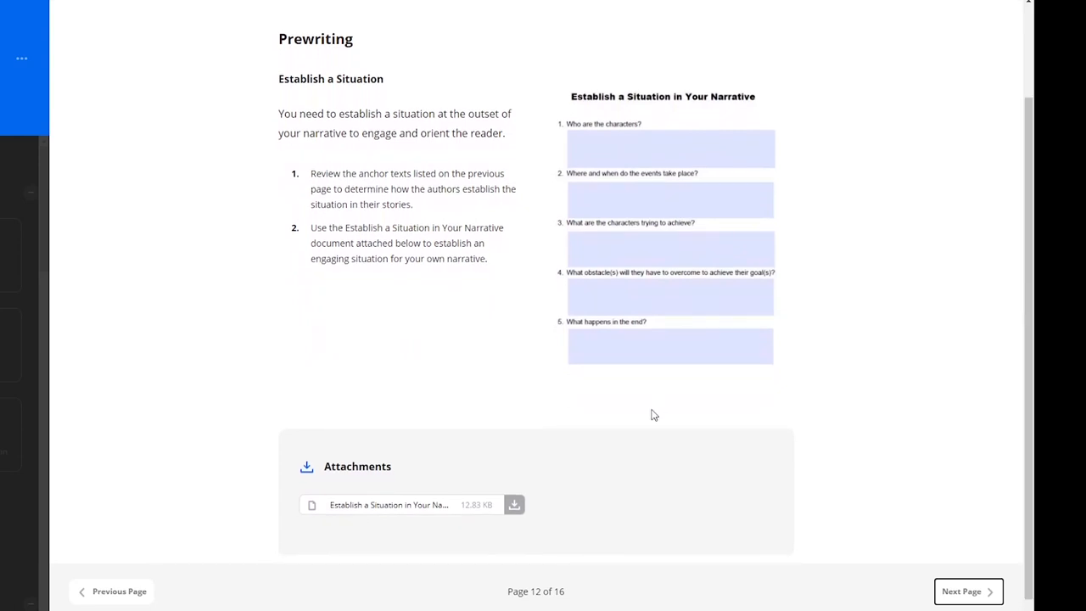
pyautogui.click(514, 506)
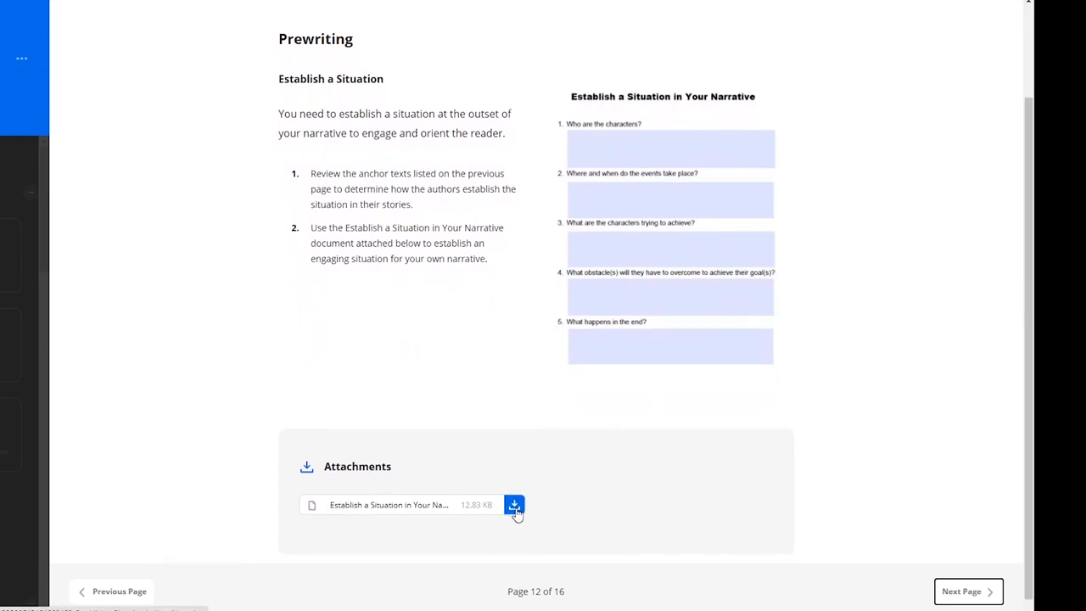
pyautogui.click(967, 590)
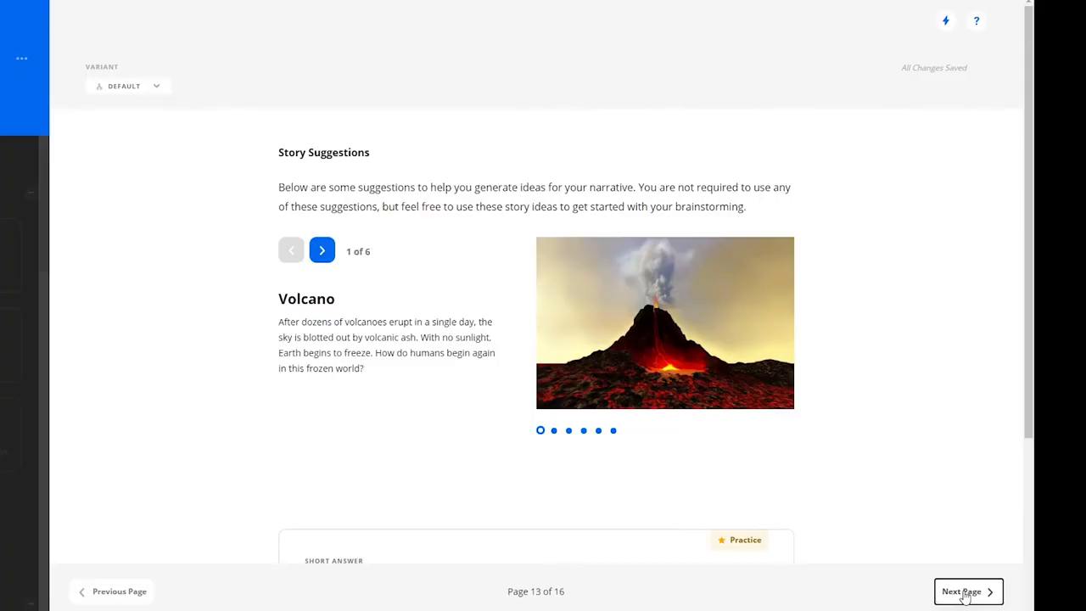
pyautogui.moveTo(826, 318)
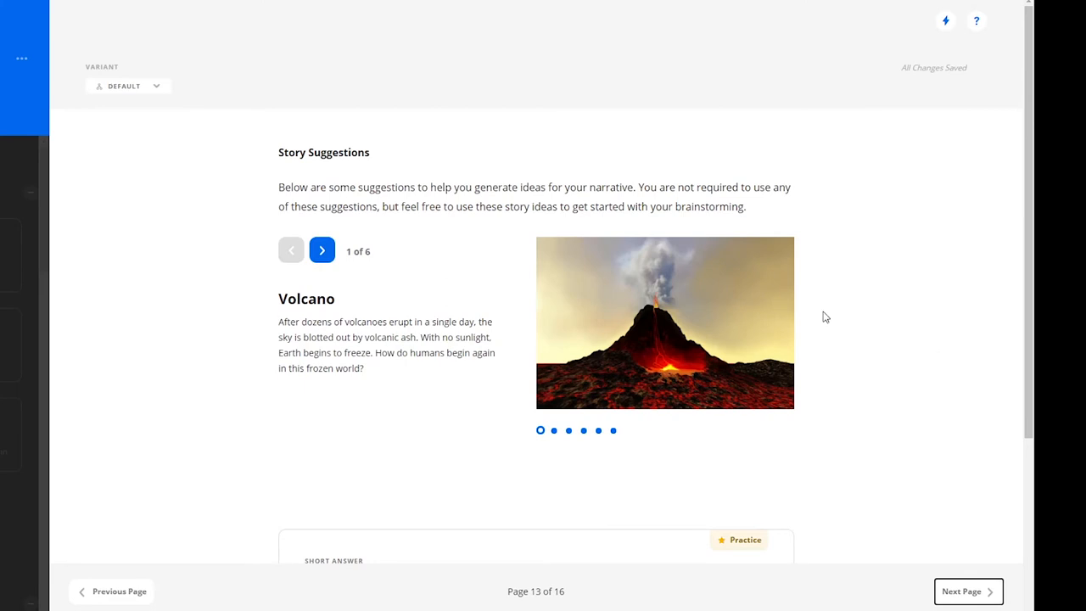
# Click through the Story Suggestions carousel to idea 6 of 6, Microscopic Universe
pyautogui.scroll(-3)
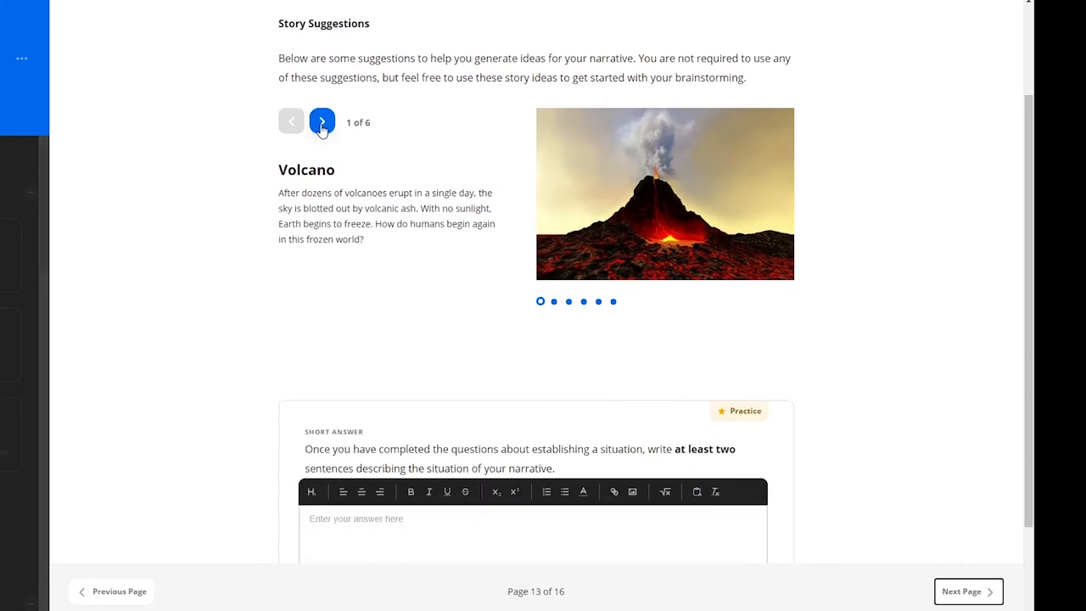
pyautogui.click(322, 122)
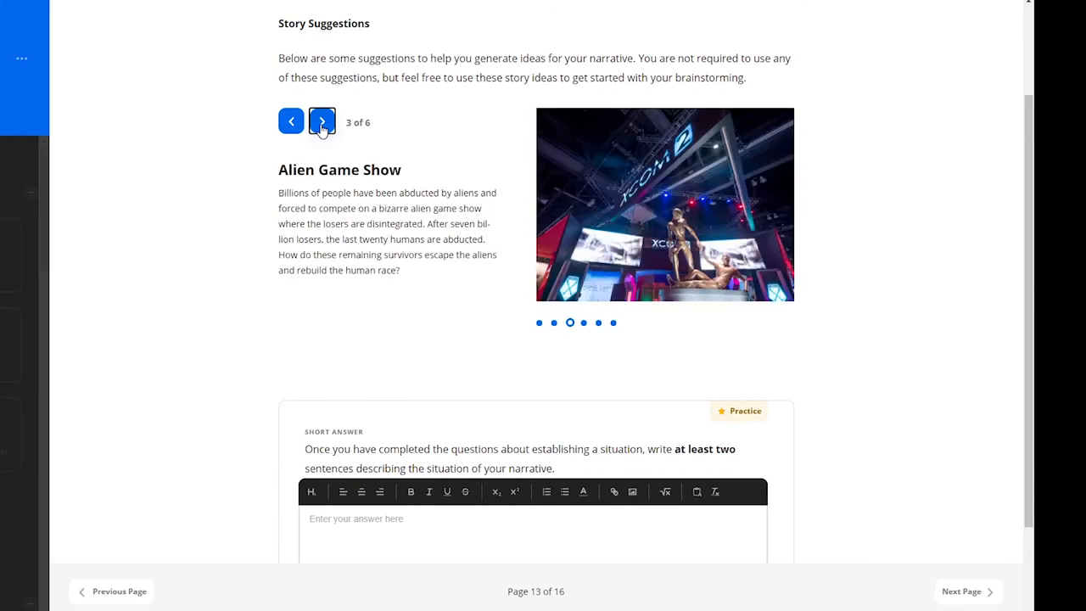
pyautogui.click(323, 120)
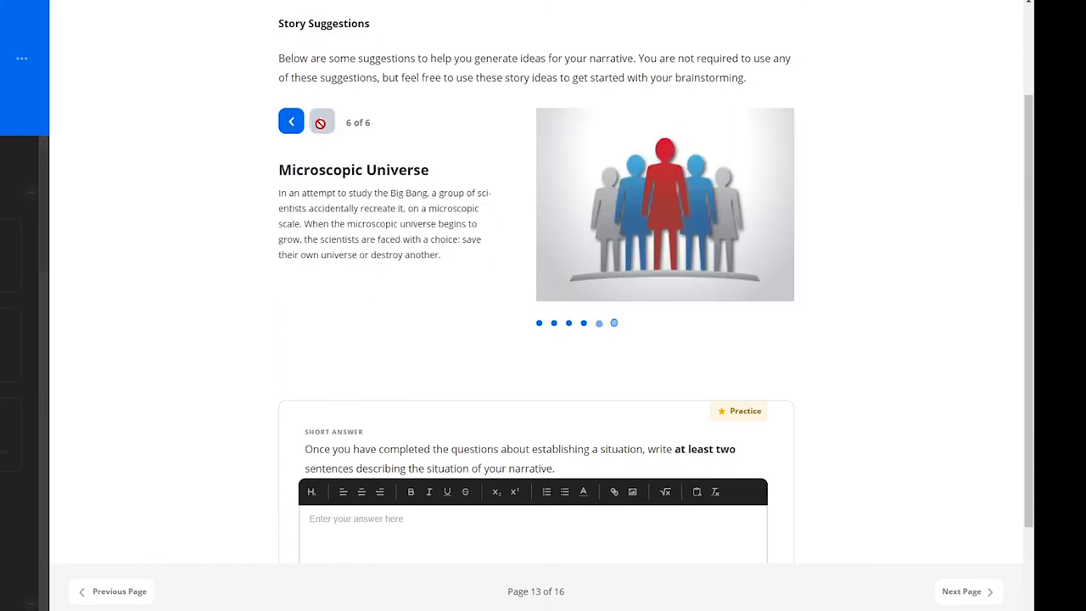
pyautogui.scroll(-3)
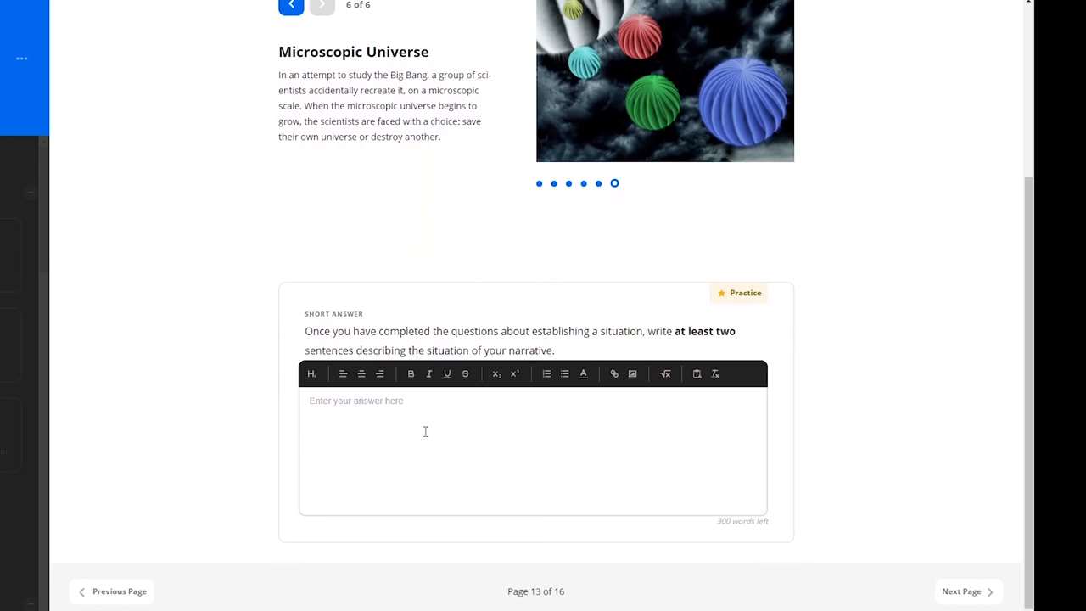
# Type the situation answer: the sun begins expanding and scientists must shrink it to its normal size
pyautogui.write('The sun begins to grow and expand into the solar syste')
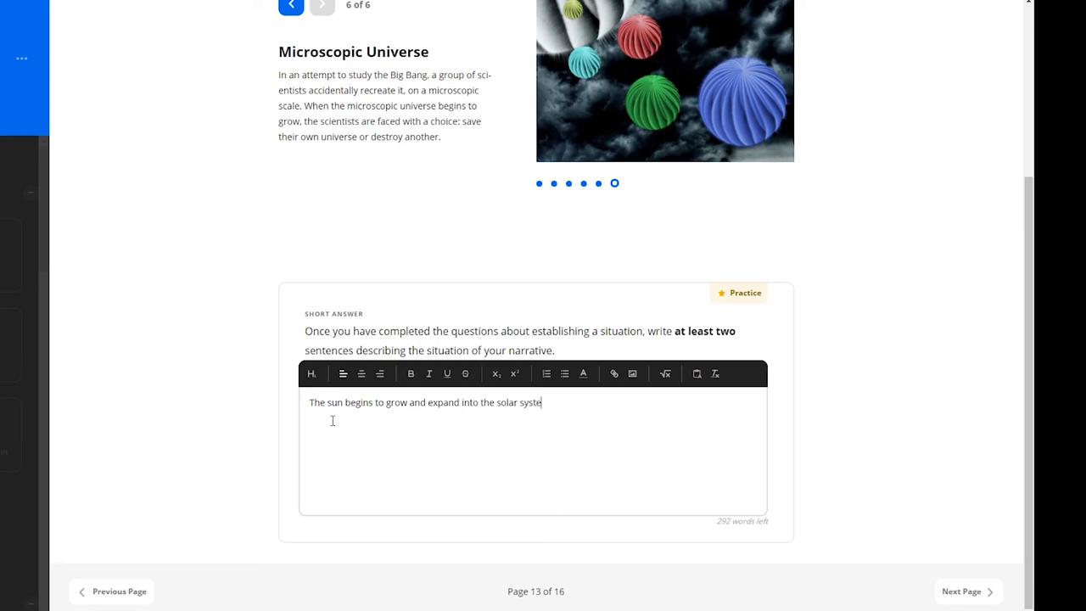
pyautogui.write('m. Scientists must help')
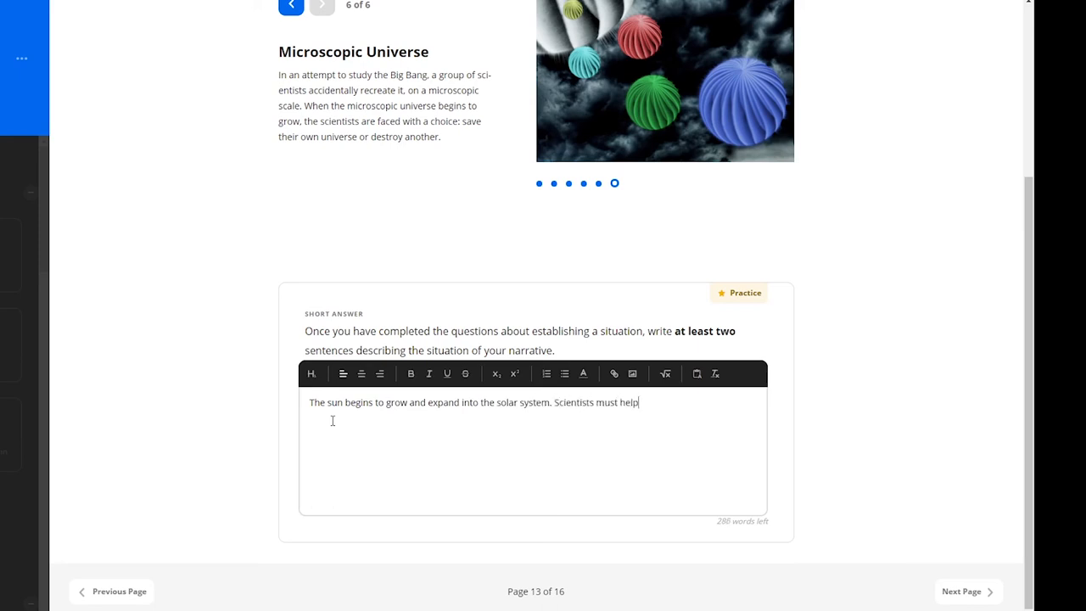
pyautogui.write('shrink the sun again')
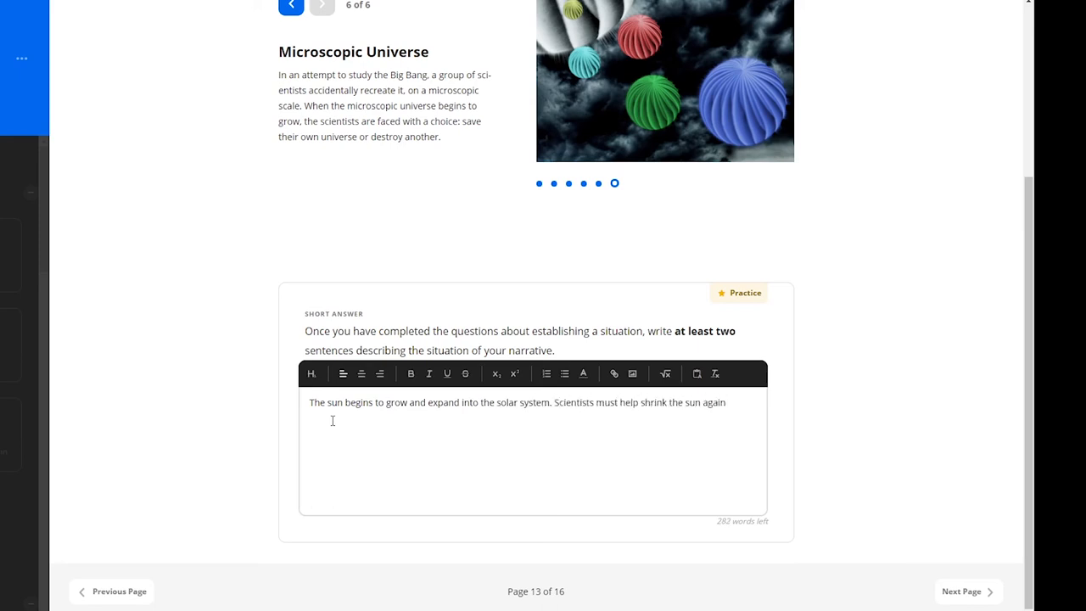
pyautogui.write("to it's normal size.")
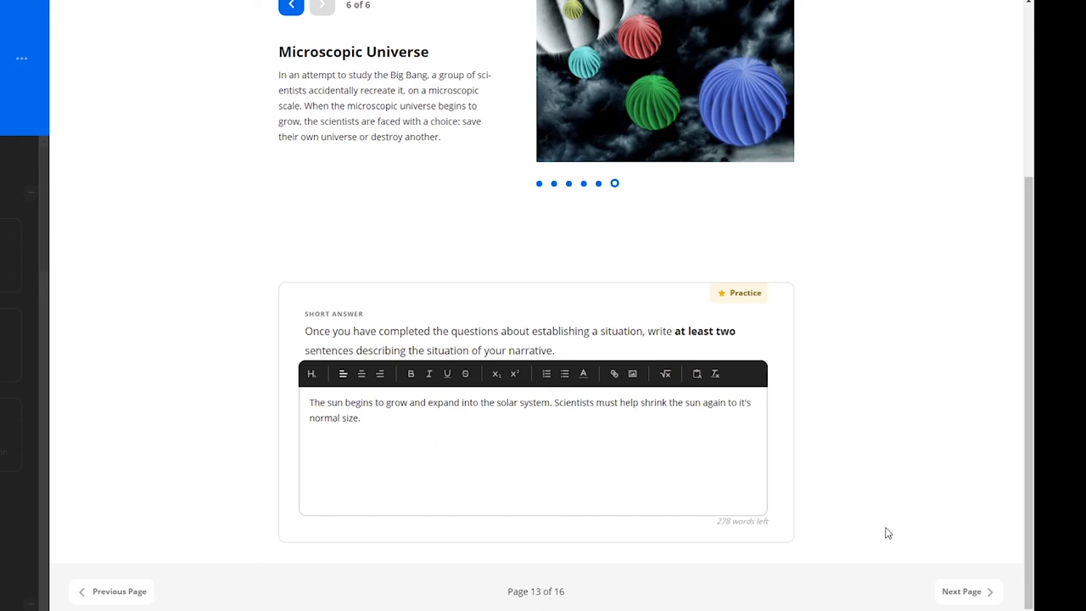
# Answer that the story is told from the scientist's young daughter's point of view to see how she responds
pyautogui.click(967, 591)
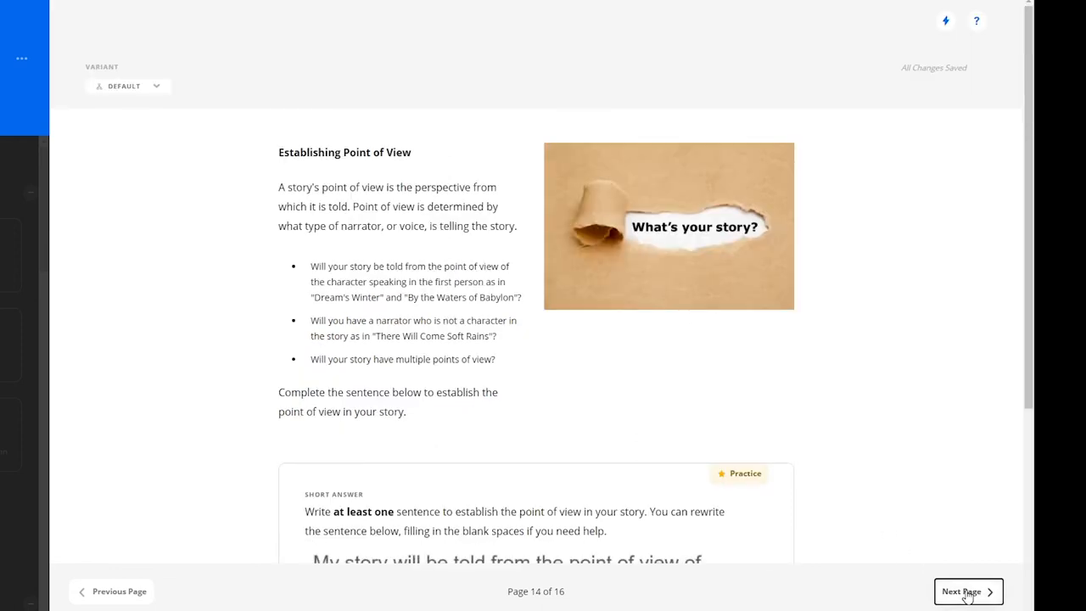
pyautogui.scroll(-3)
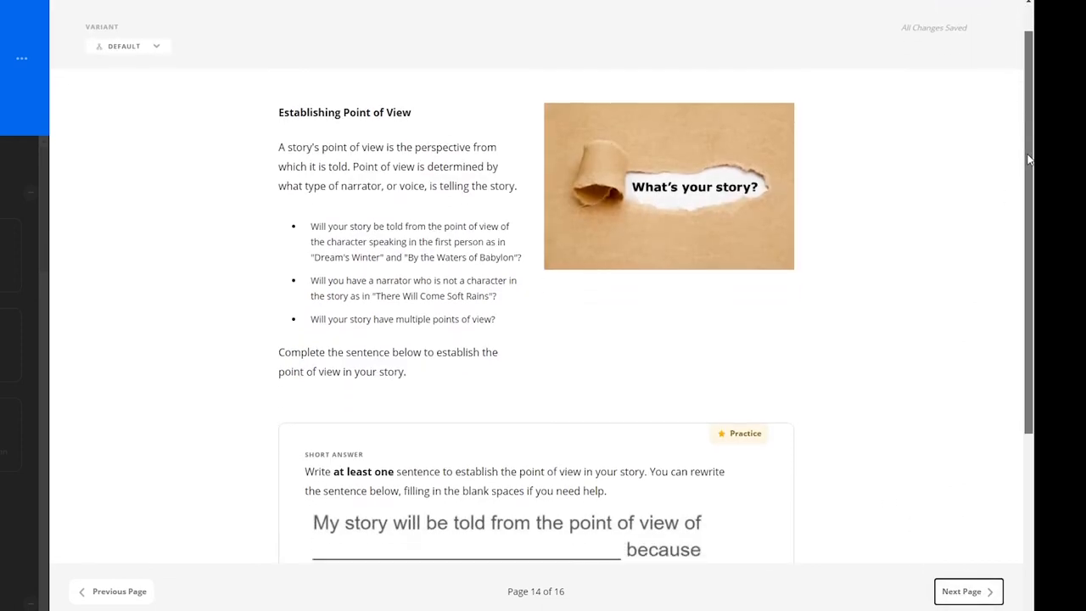
pyautogui.scroll(-3)
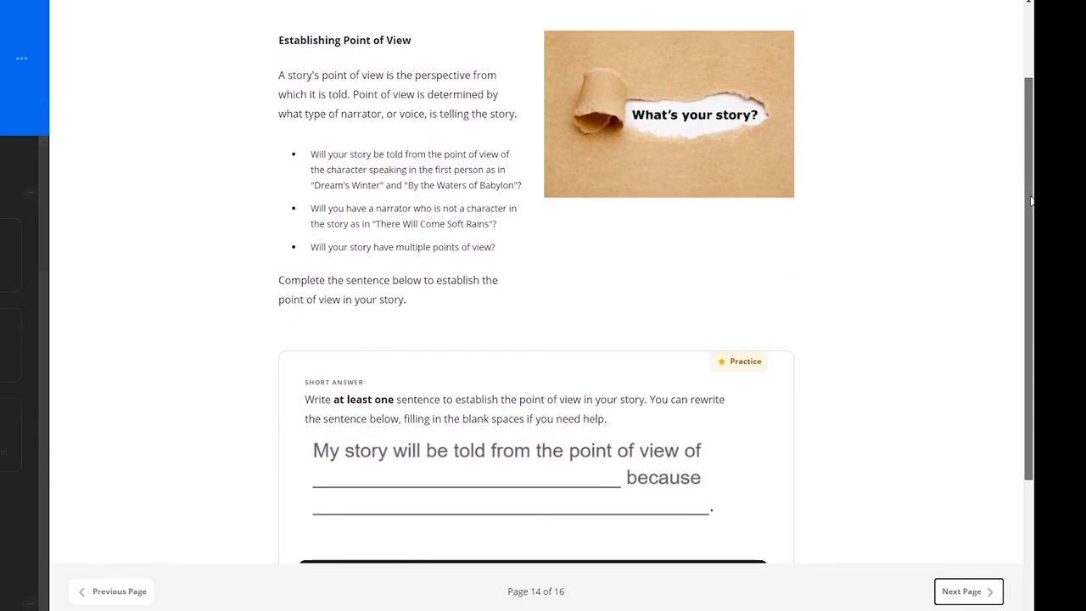
pyautogui.scroll(-3)
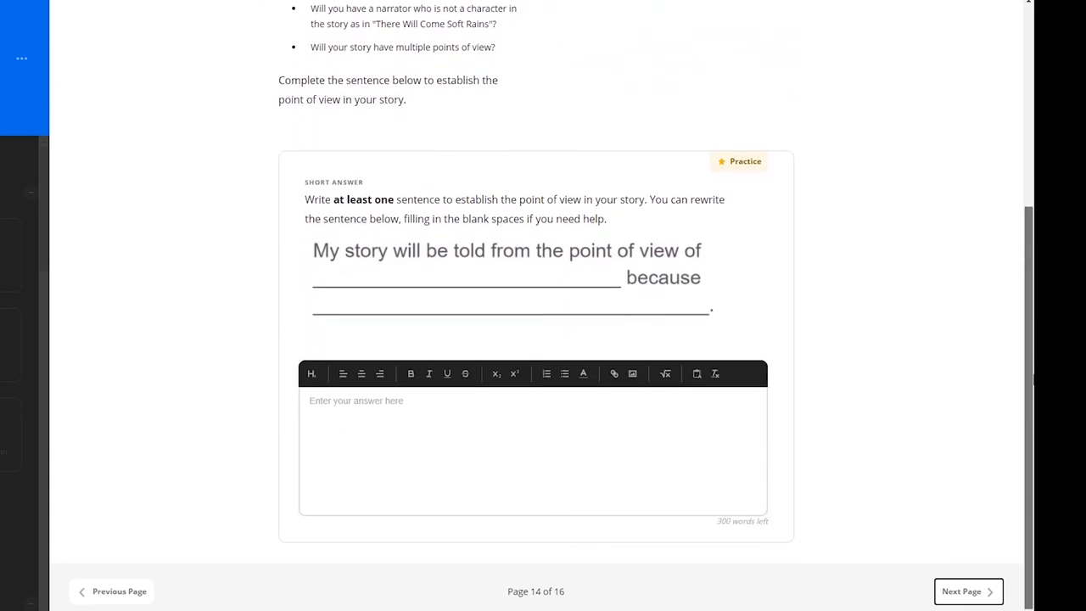
pyautogui.write('My story')
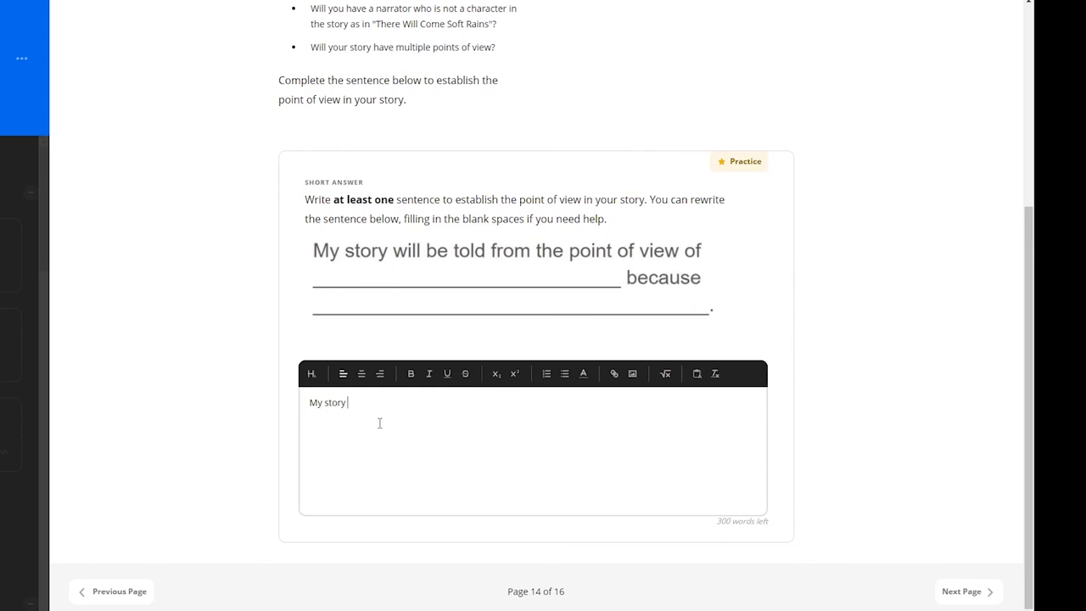
pyautogui.write('will be told from the point of view of')
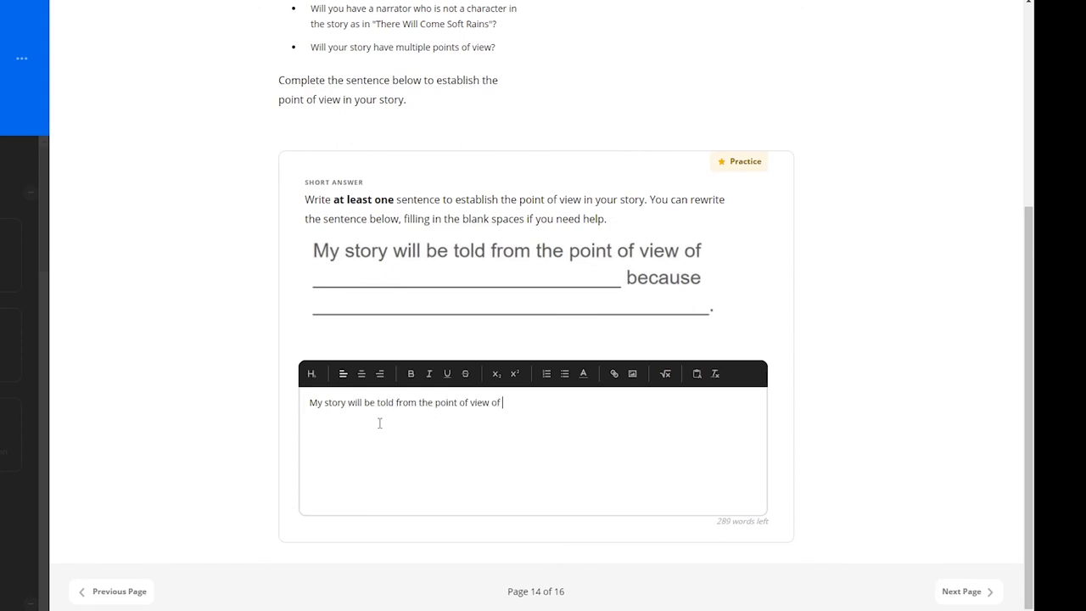
pyautogui.write('the scientist')
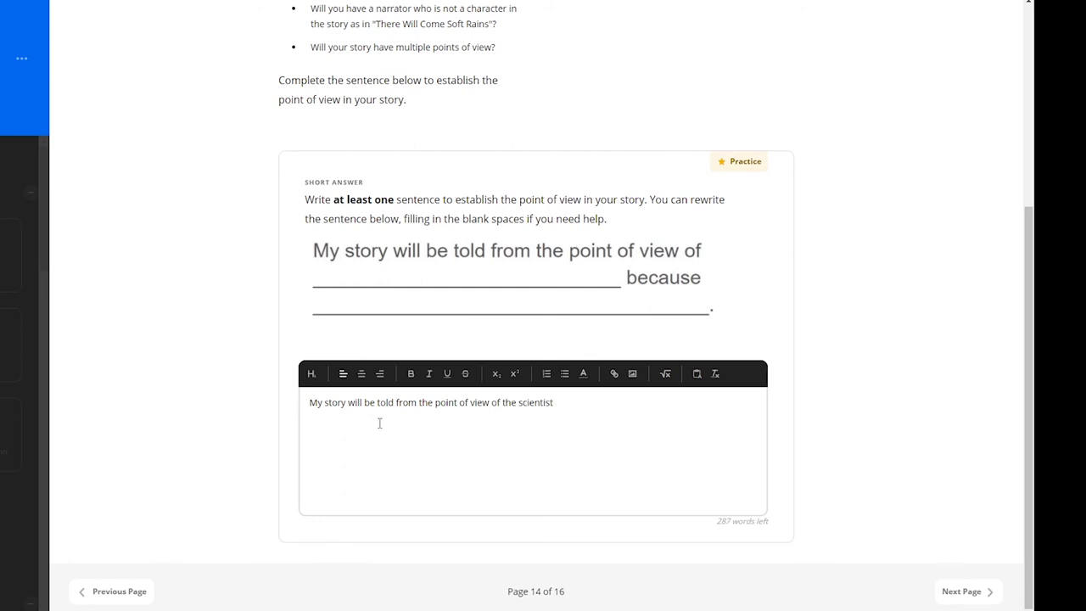
pyautogui.write("'s young daughter because")
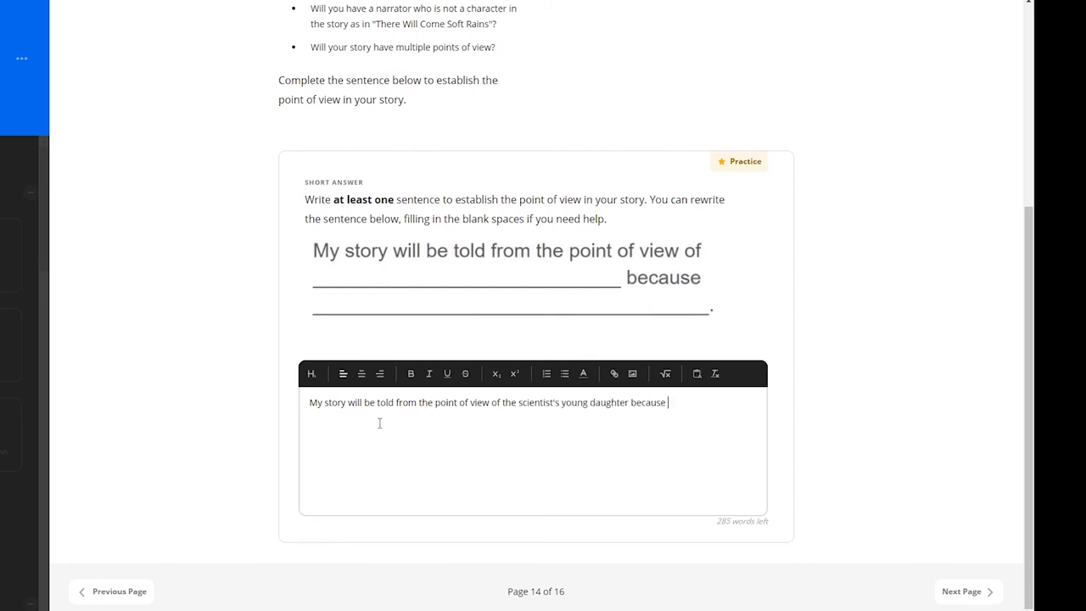
pyautogui.write('I want to see this situation through the eyes of a child')
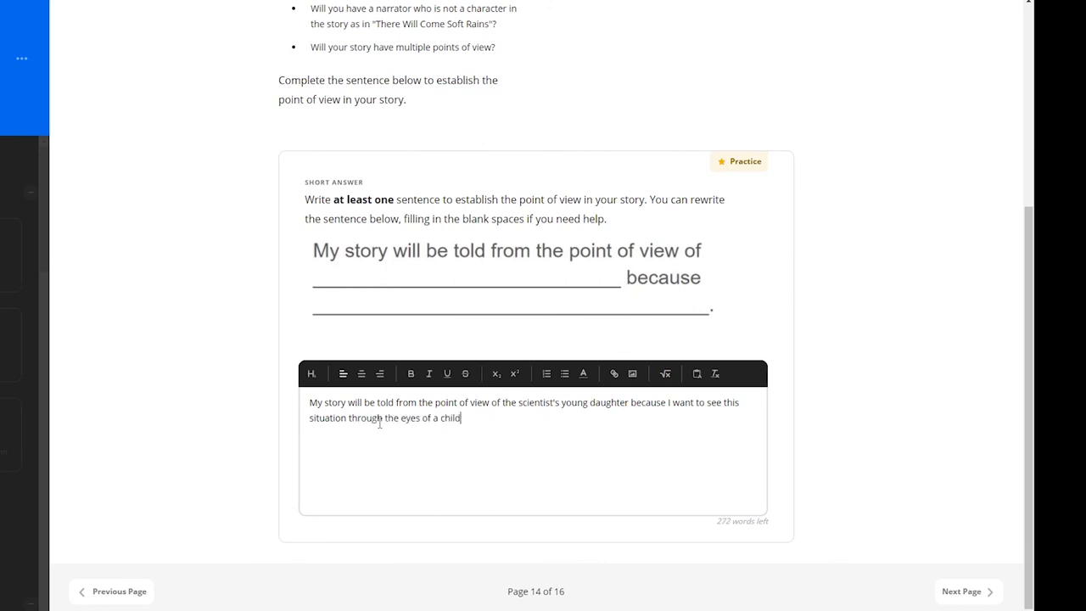
pyautogui.write('and how she responds to it.')
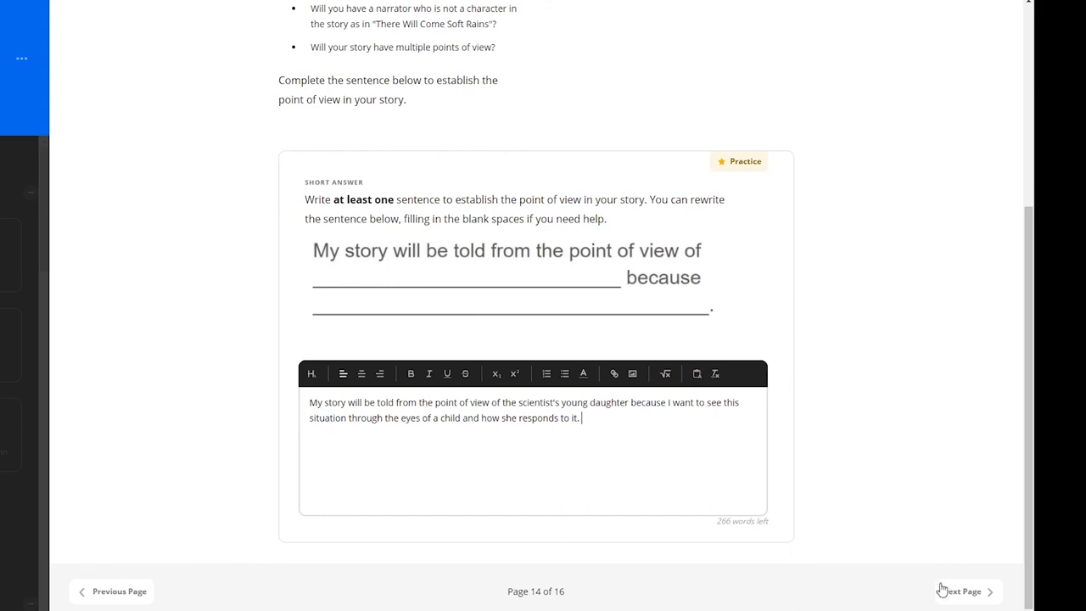
# Advance through page 15 Gathering Details to page 16 of 16, Reflect
pyautogui.click(960, 590)
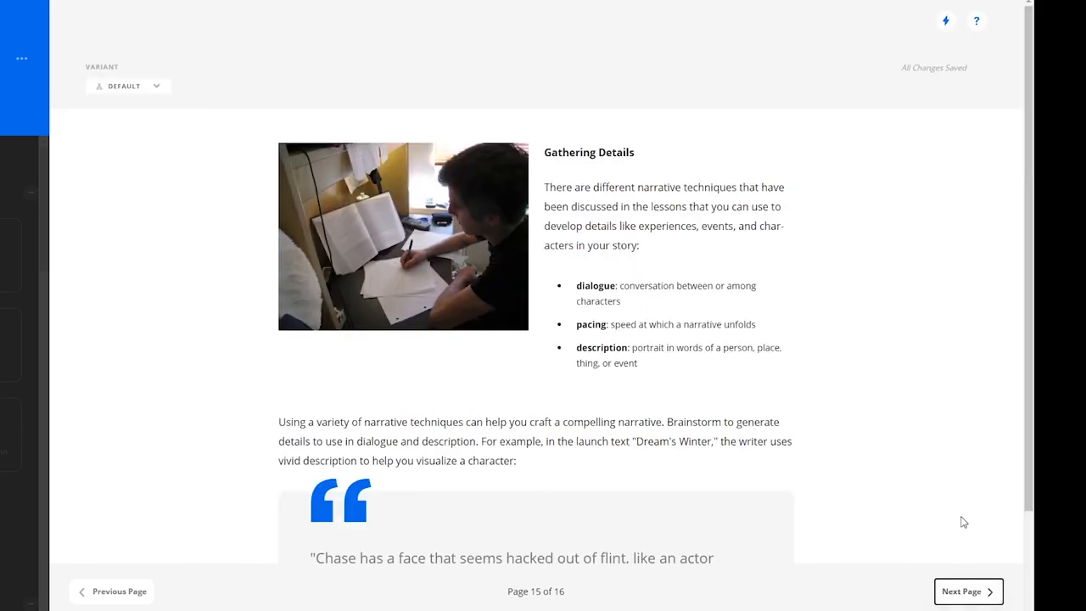
pyautogui.scroll(-3)
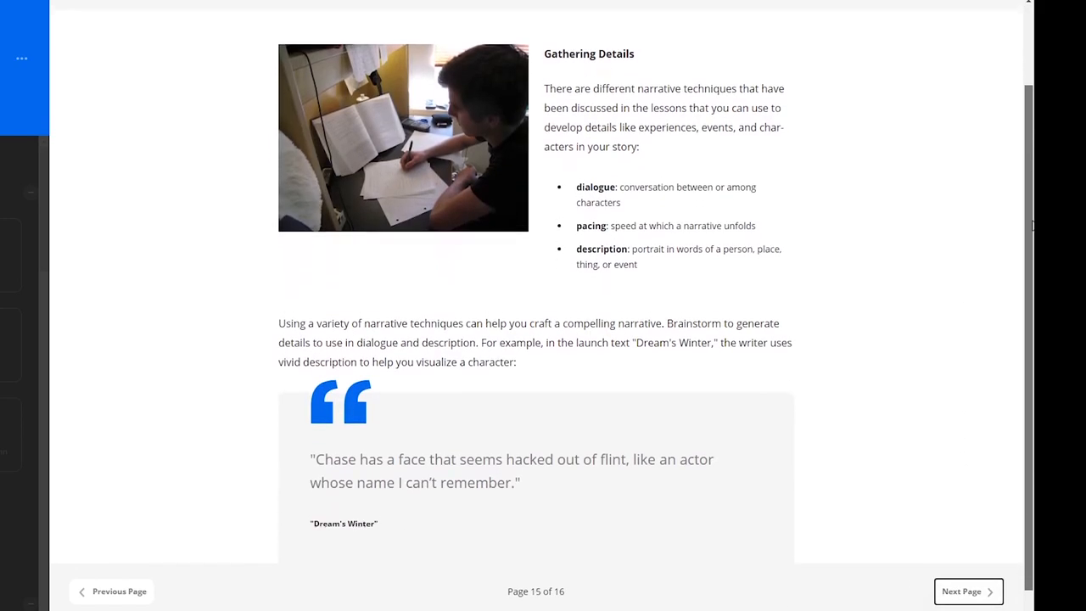
pyautogui.scroll(-3)
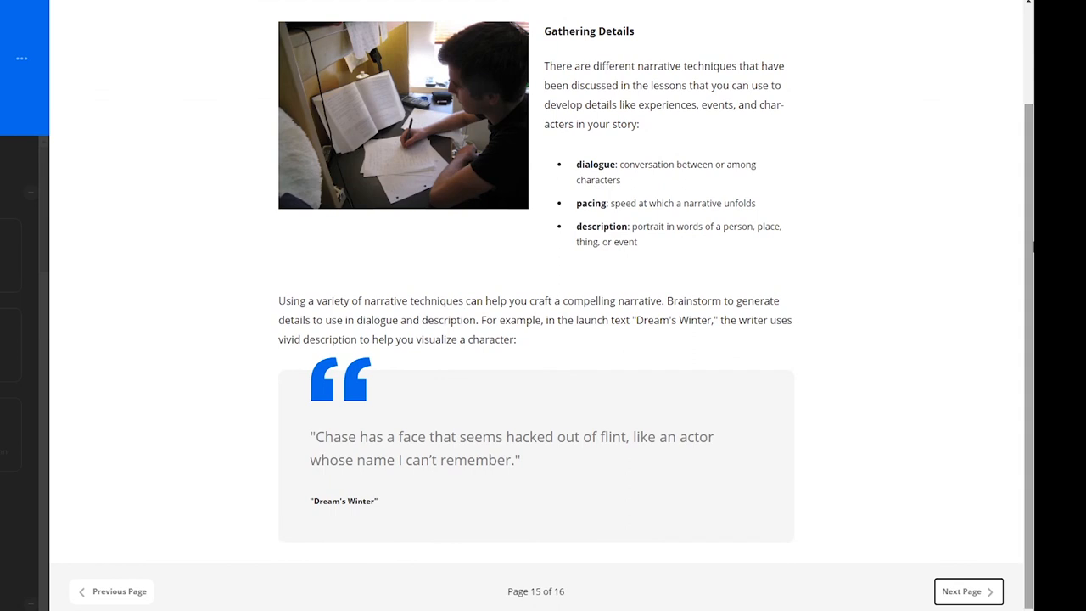
pyautogui.moveTo(845, 305)
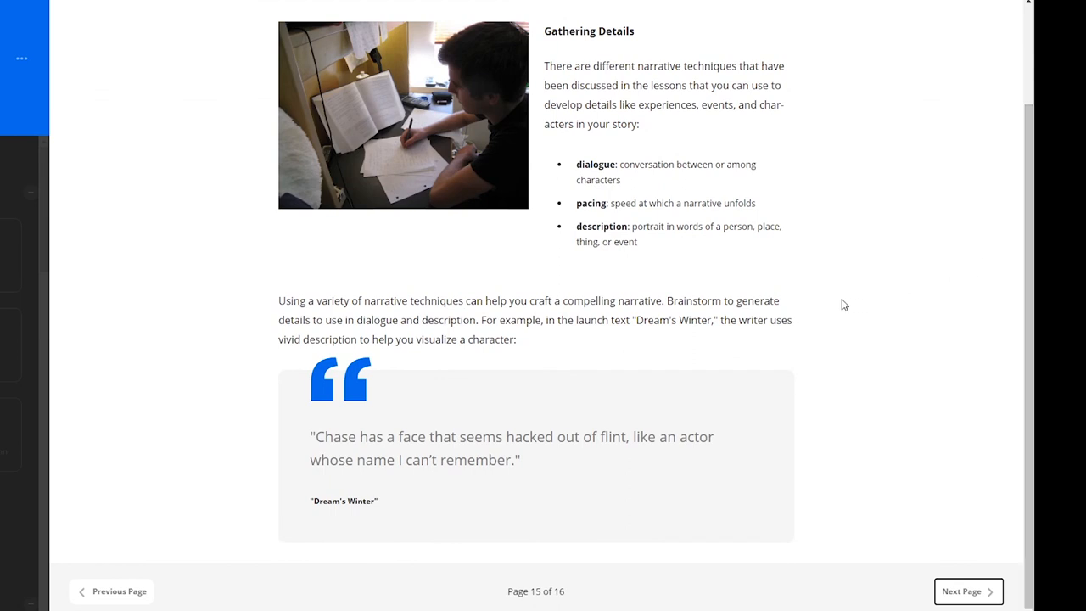
pyautogui.moveTo(831, 319)
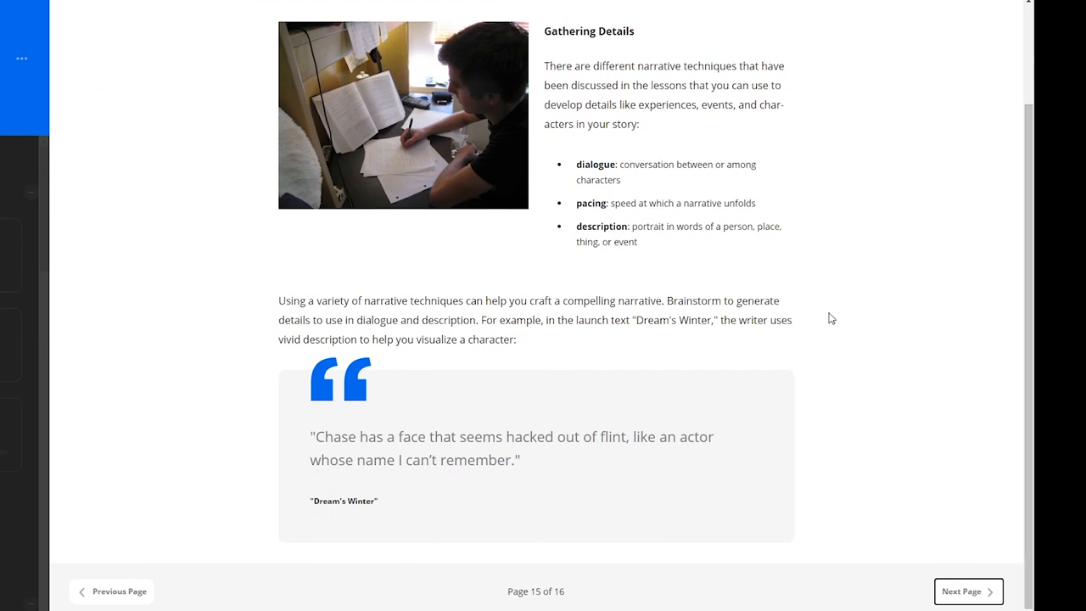
pyautogui.click(967, 591)
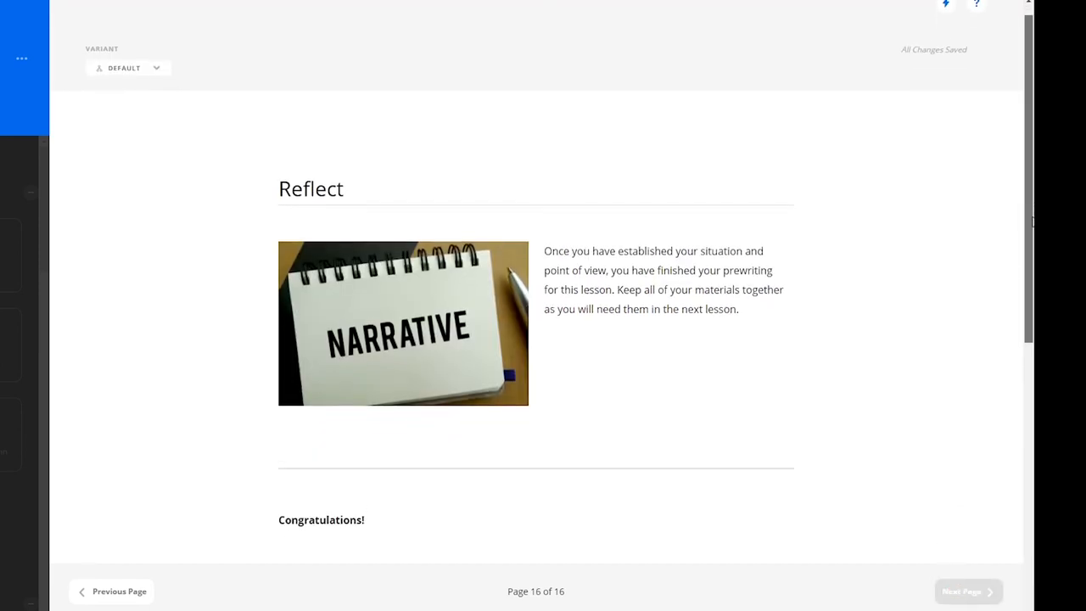
pyautogui.scroll(-3)
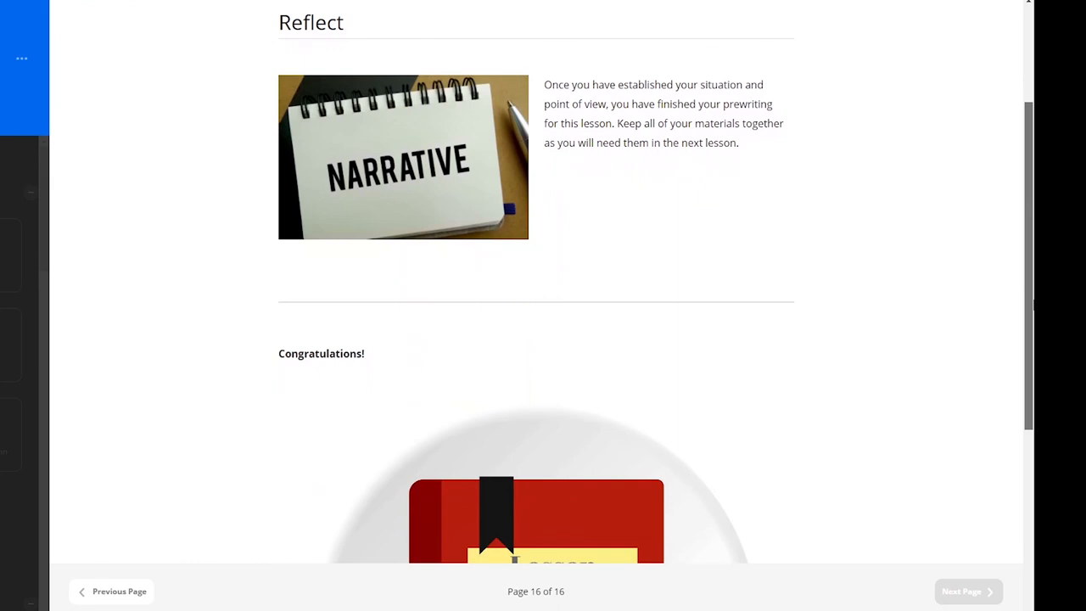
pyautogui.scroll(-3)
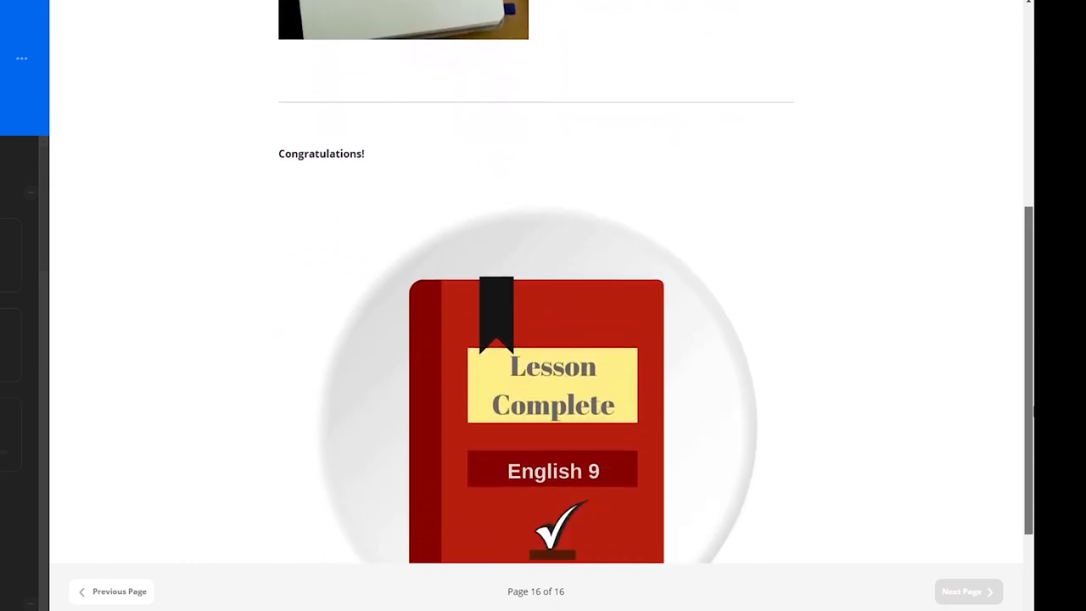
pyautogui.scroll(-3)
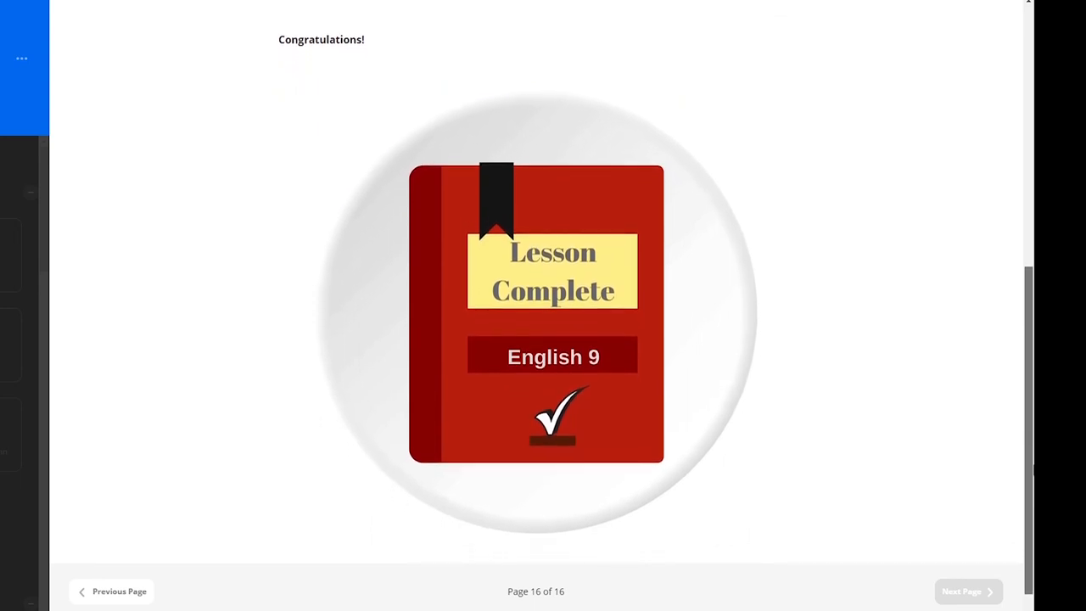